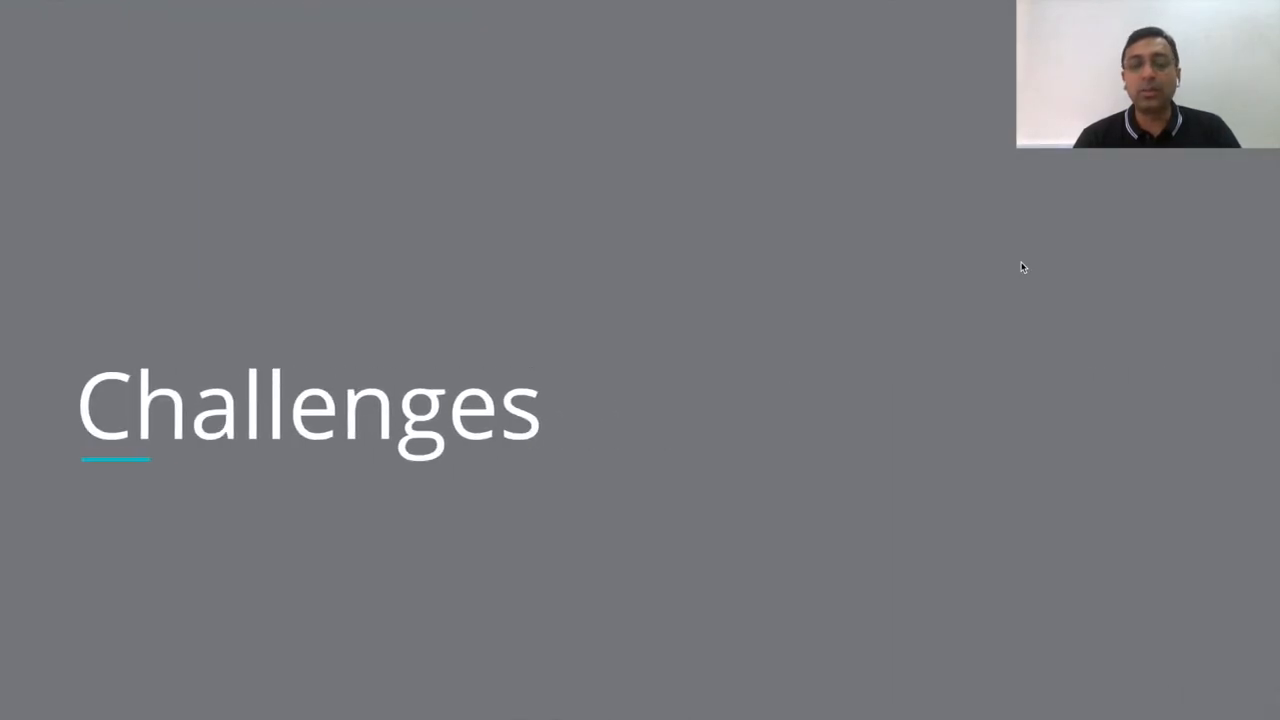
# Advance past the Challenges slide toward the Dockerfile.build in the code editor
pyautogui.press('right')
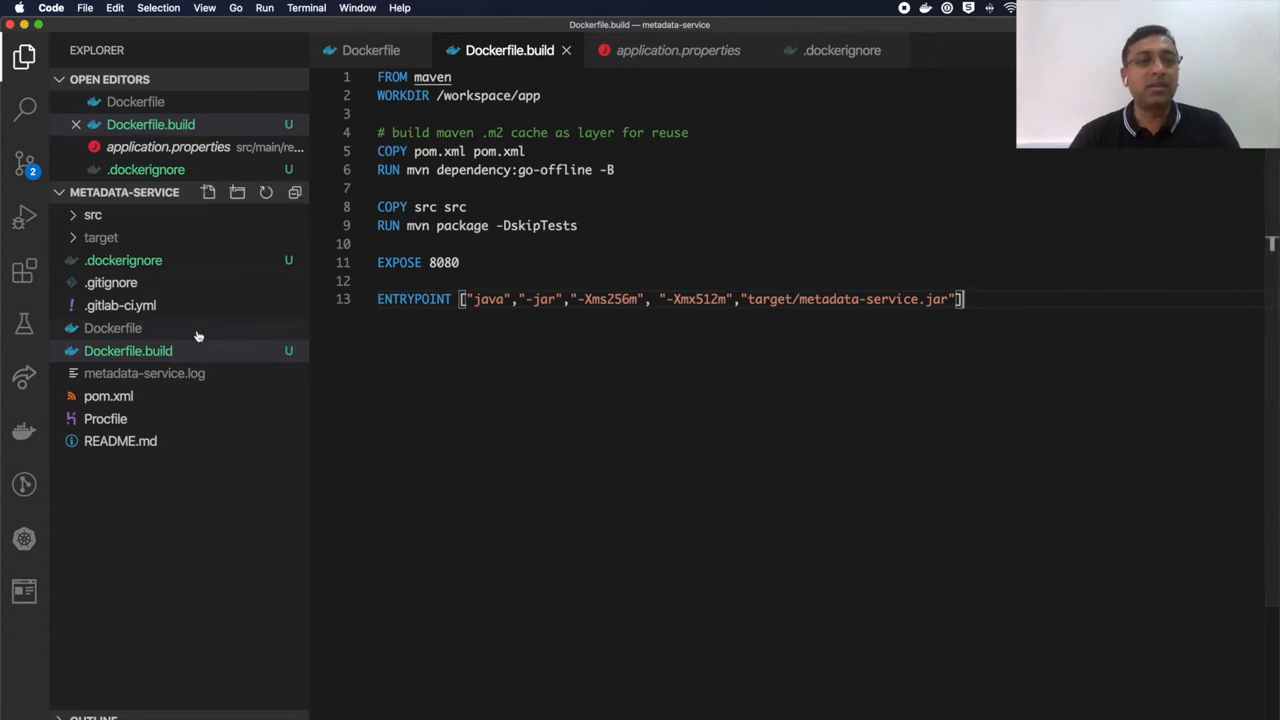
# Focus the maven-based Dockerfile.build in the editor before heading to the terminal
pyautogui.click(128, 352)
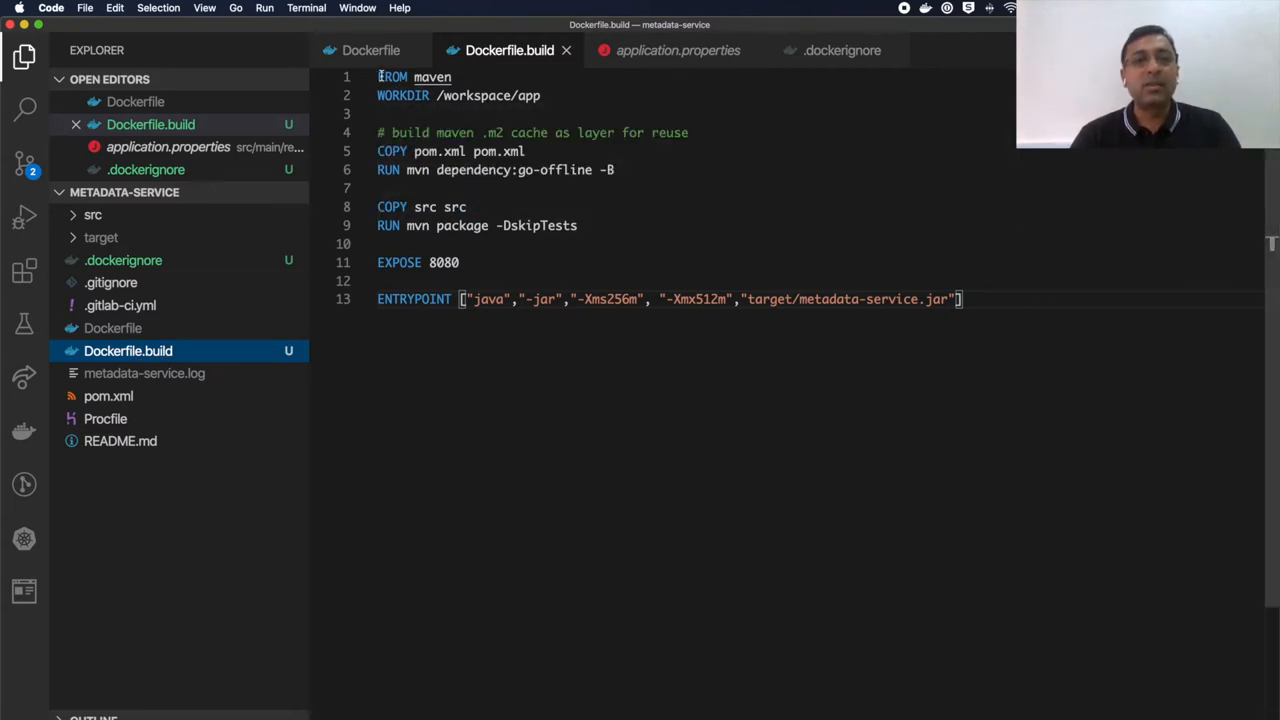
pyautogui.moveTo(392, 76)
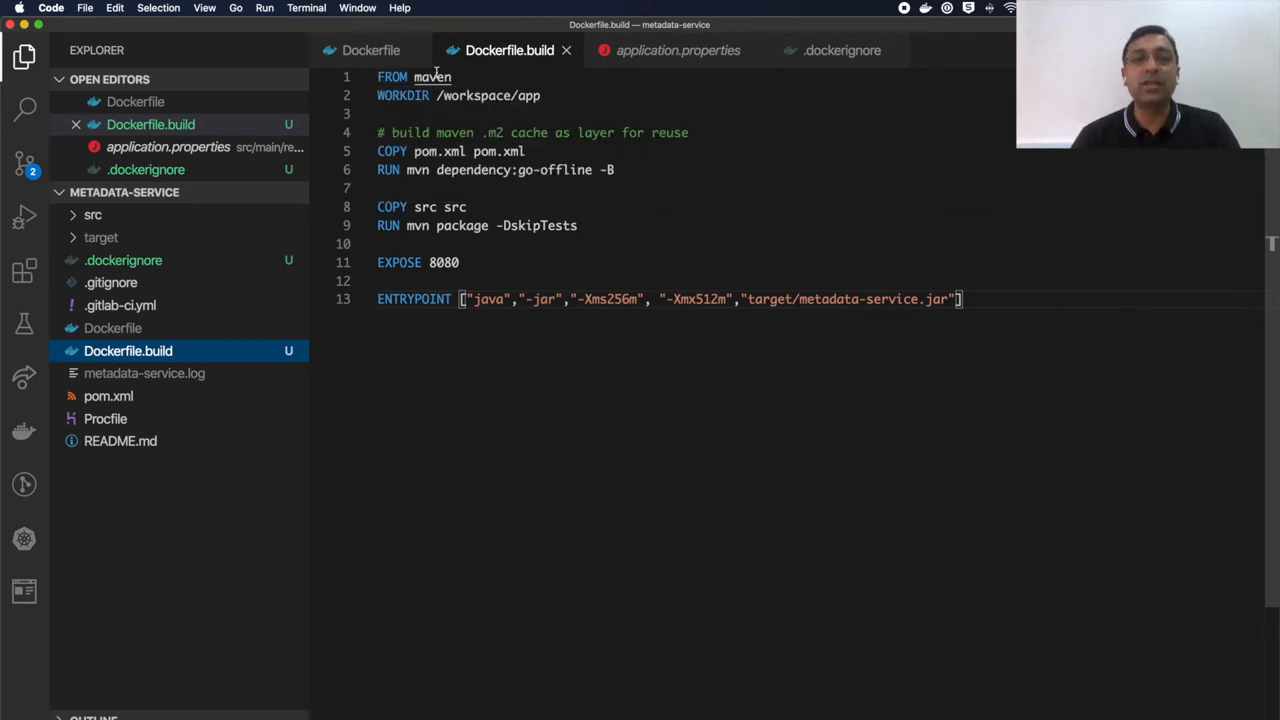
pyautogui.moveTo(428, 76)
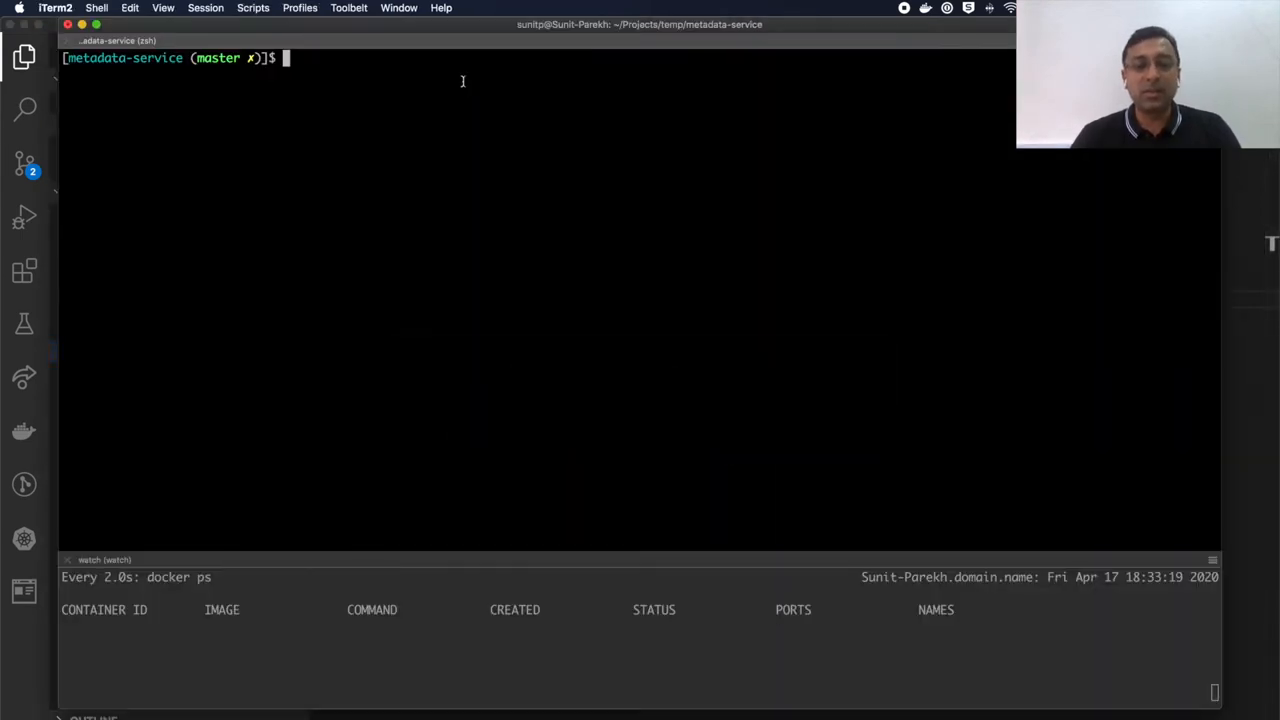
# Run docker images | grep maven to list the slim, latest and alpine maven image sizes
pyautogui.write('docker images')
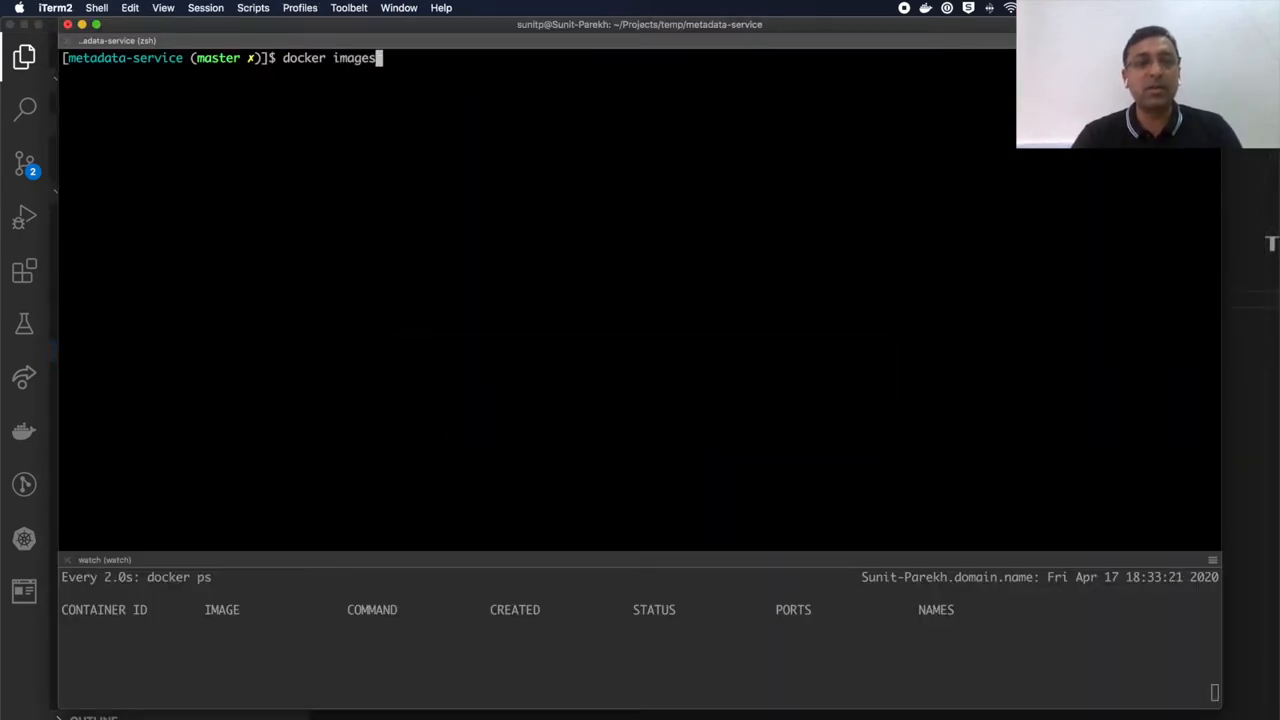
pyautogui.write('| grep maven')
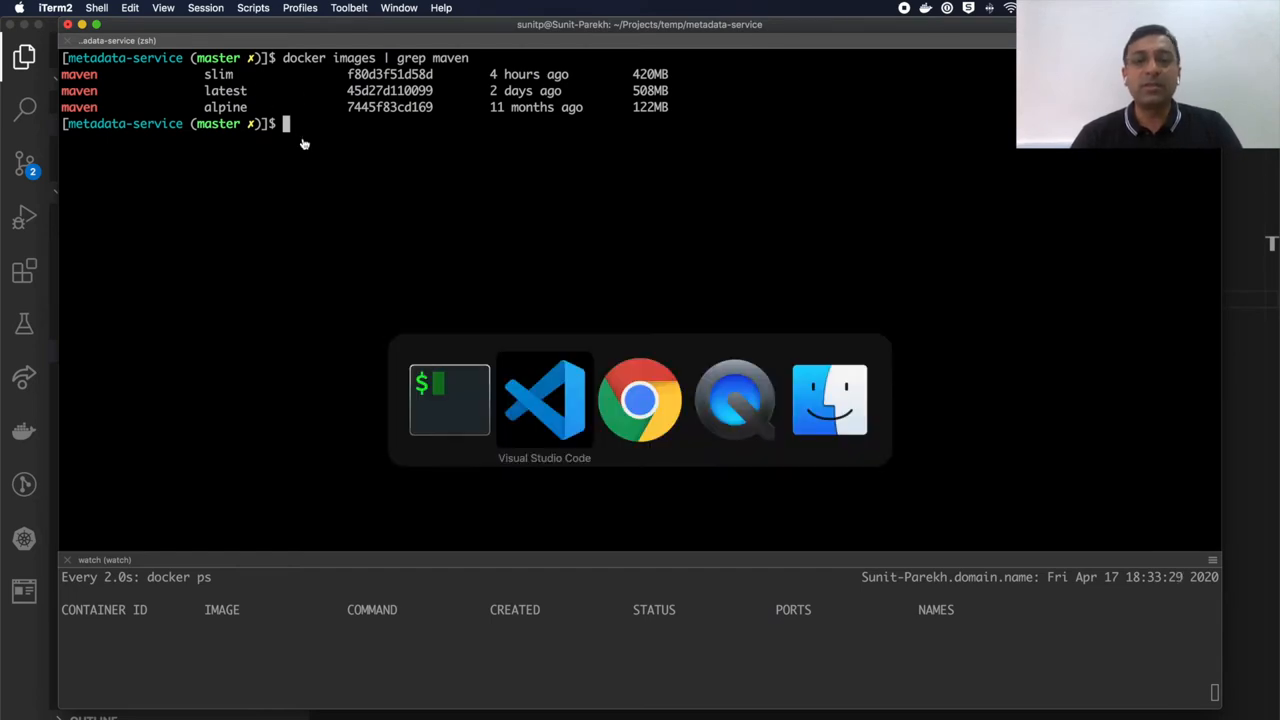
# Browse the official maven Docker Hub page through its supported tags and image variants
pyautogui.click(640, 400)
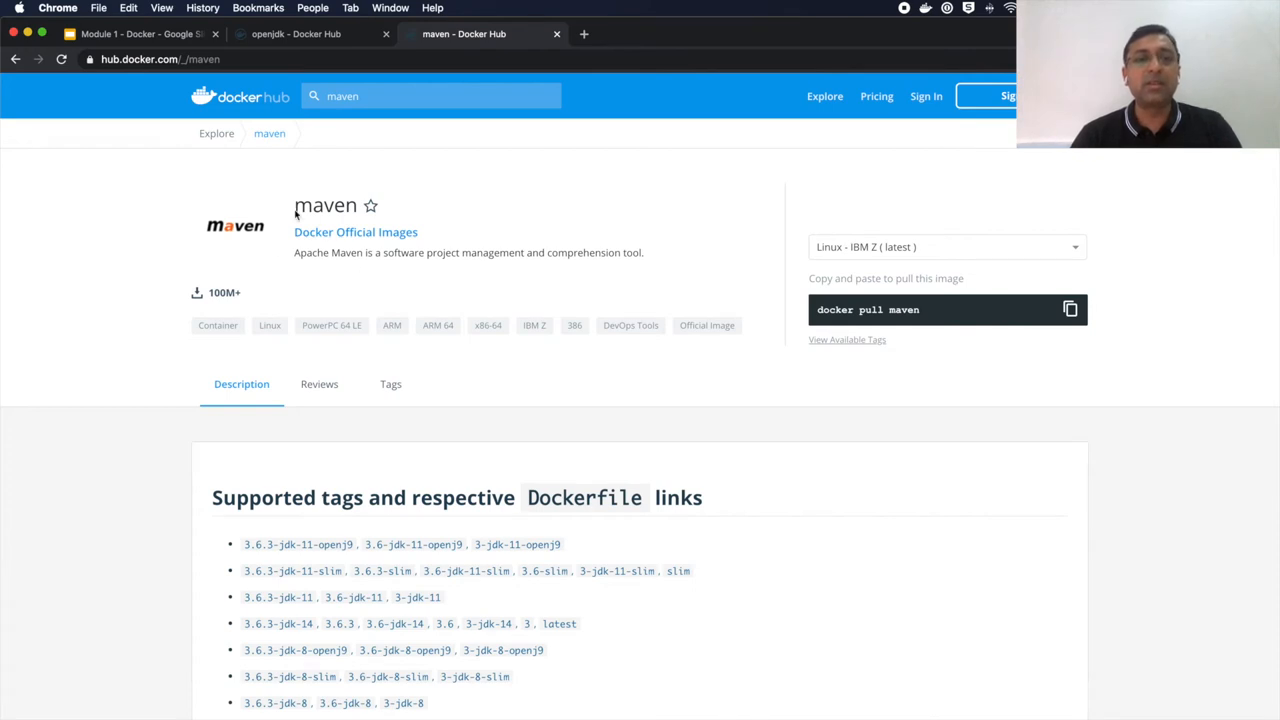
pyautogui.moveTo(374, 244)
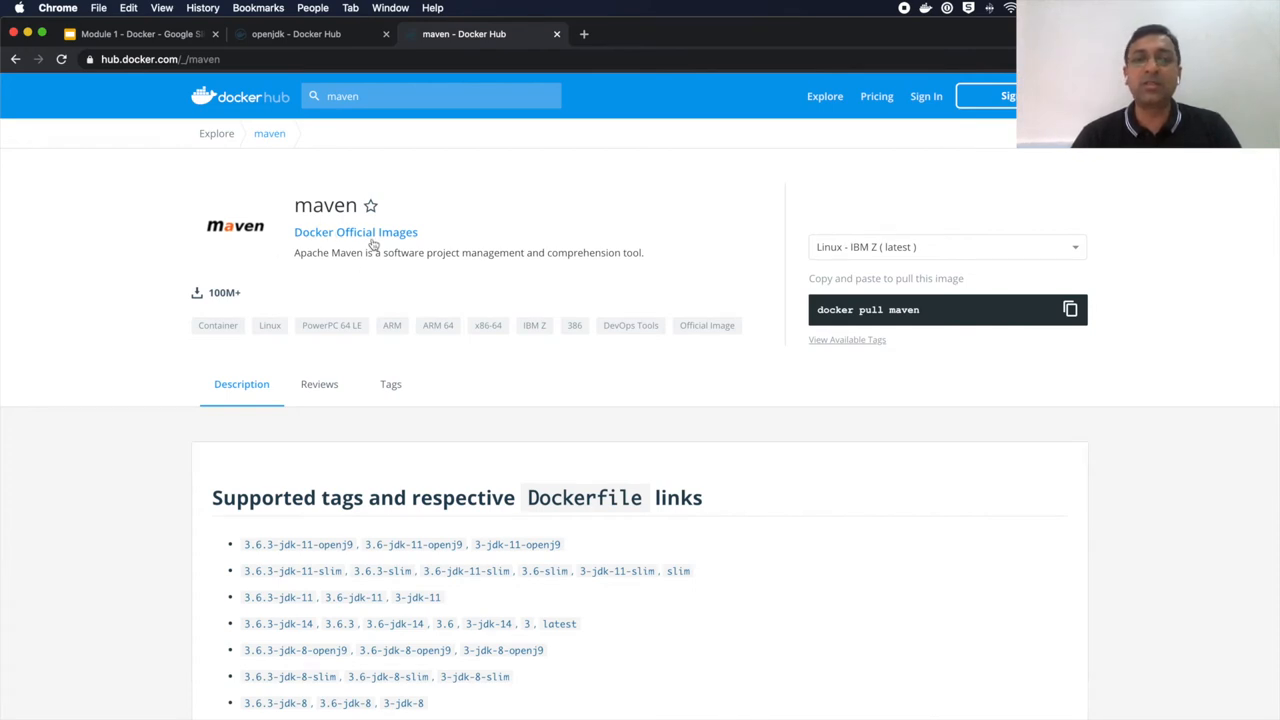
pyautogui.scroll(-3)
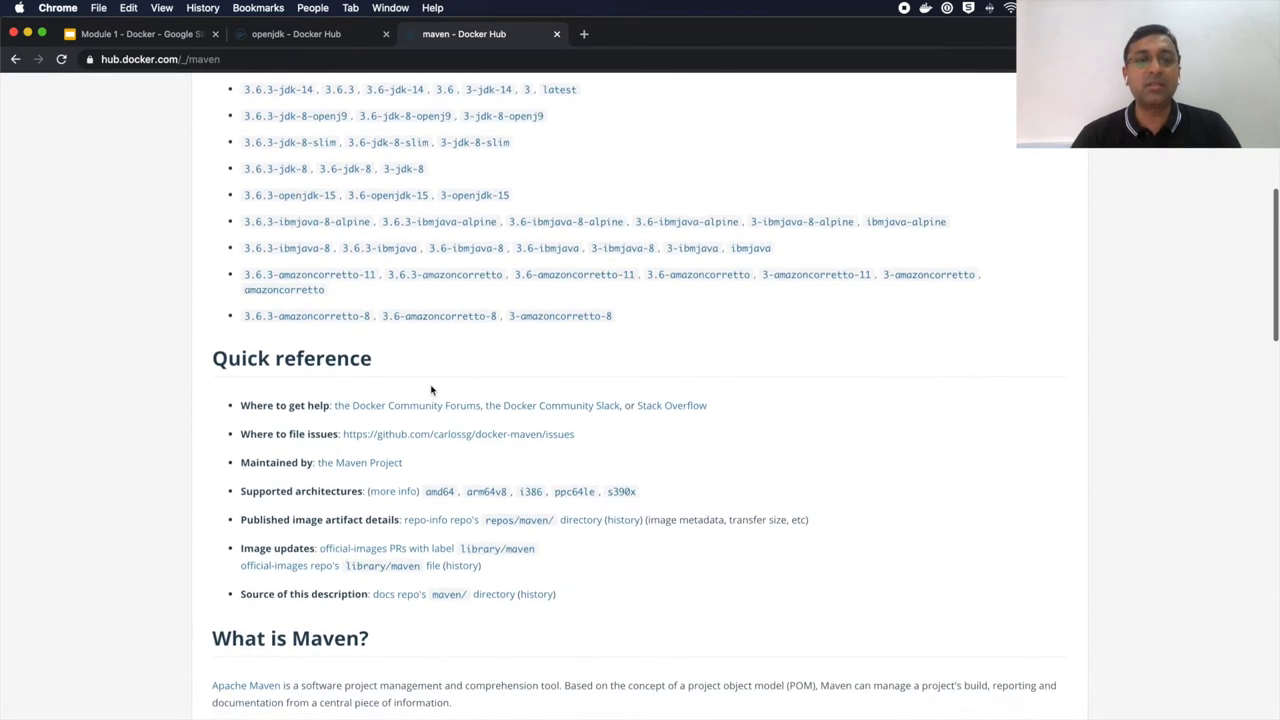
pyautogui.scroll(-3)
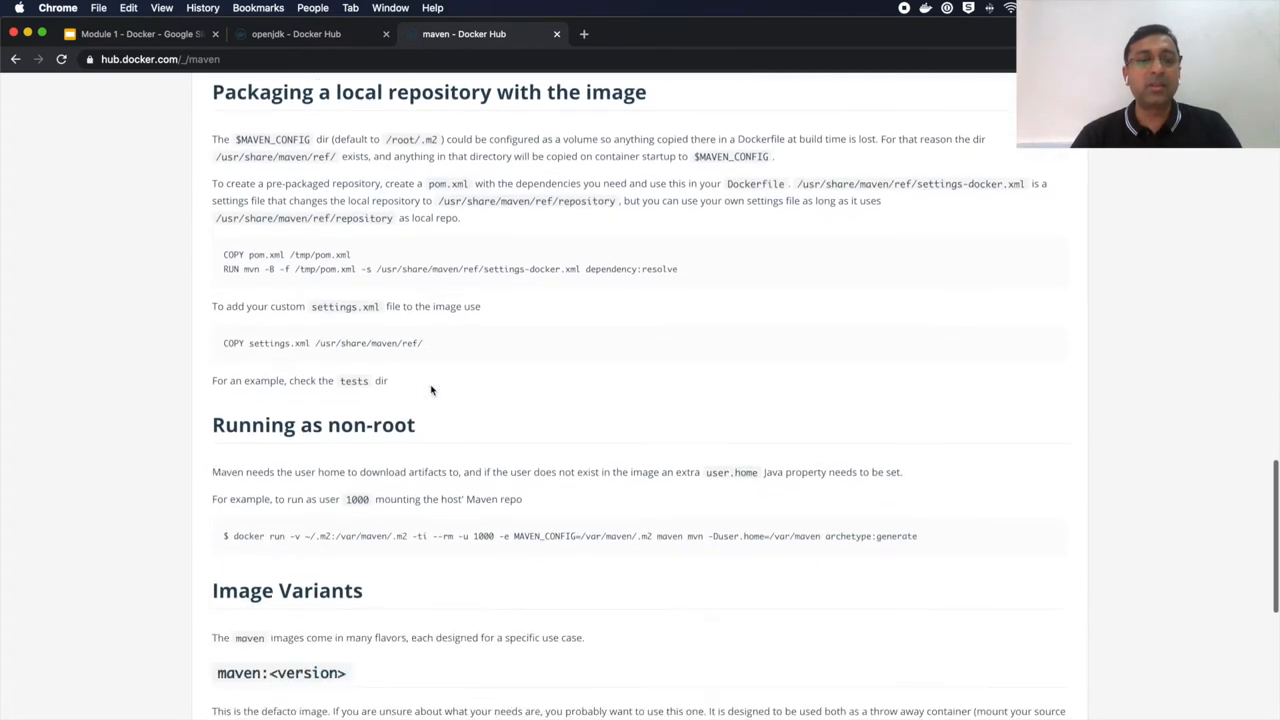
pyautogui.scroll(-3)
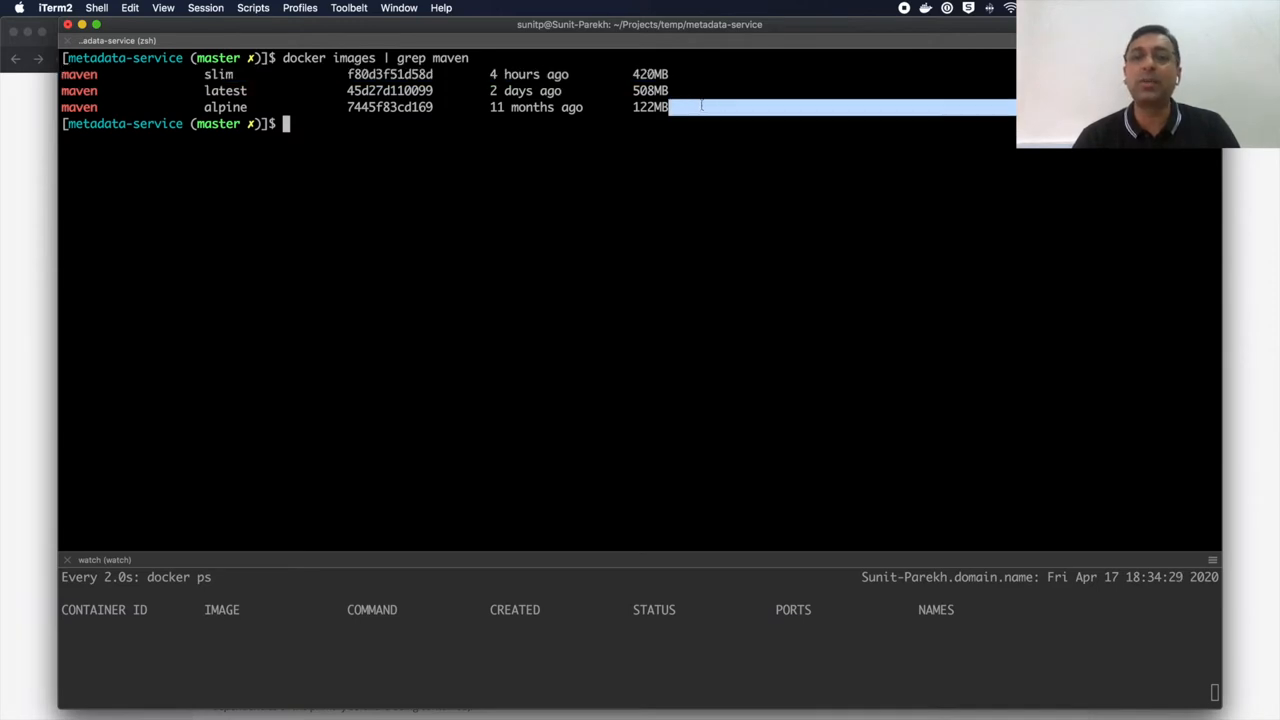
# Reread Dockerfile.build in VS Code and switch back toward iTerm2
pyautogui.press('cmd+tab')
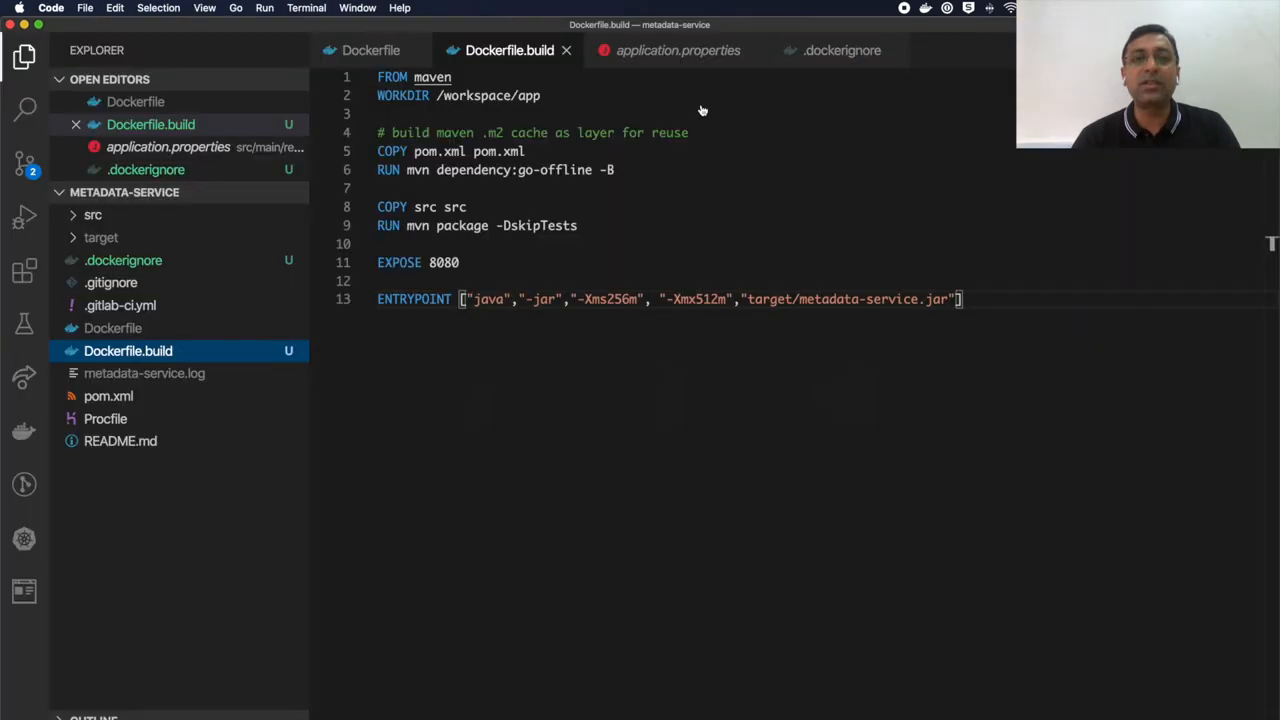
pyautogui.moveTo(432, 76)
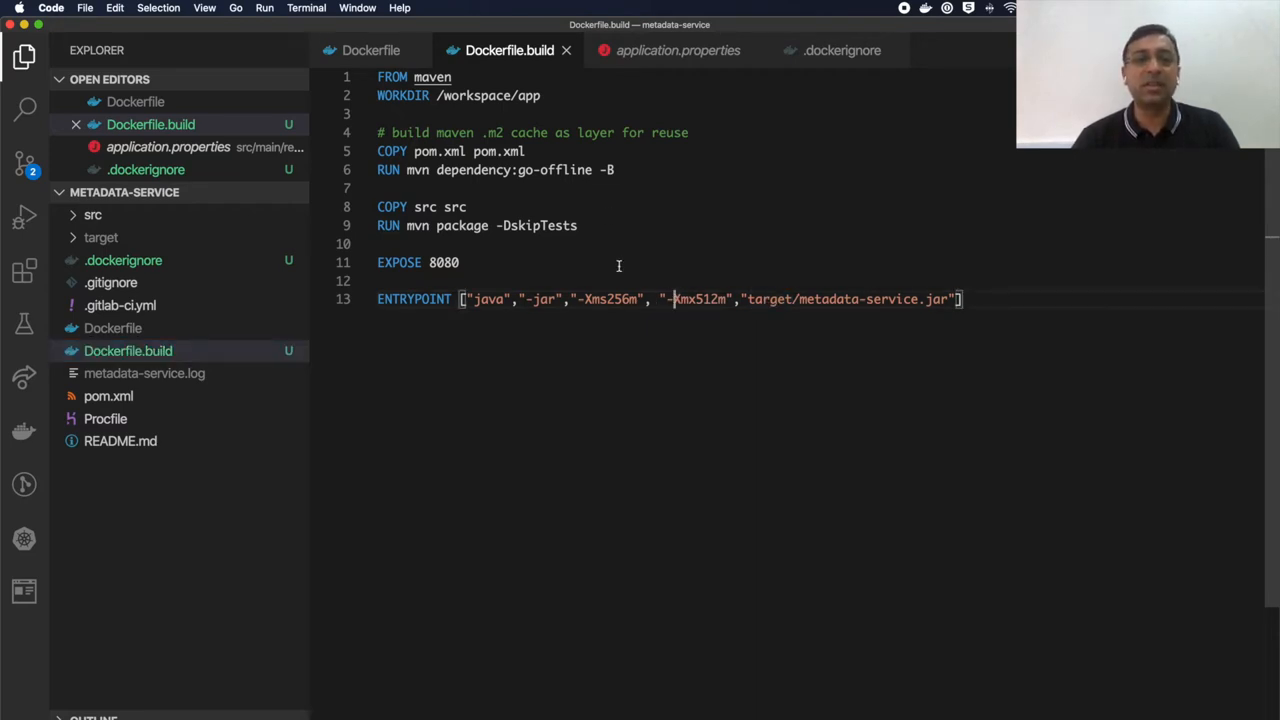
pyautogui.press('cmd+tab')
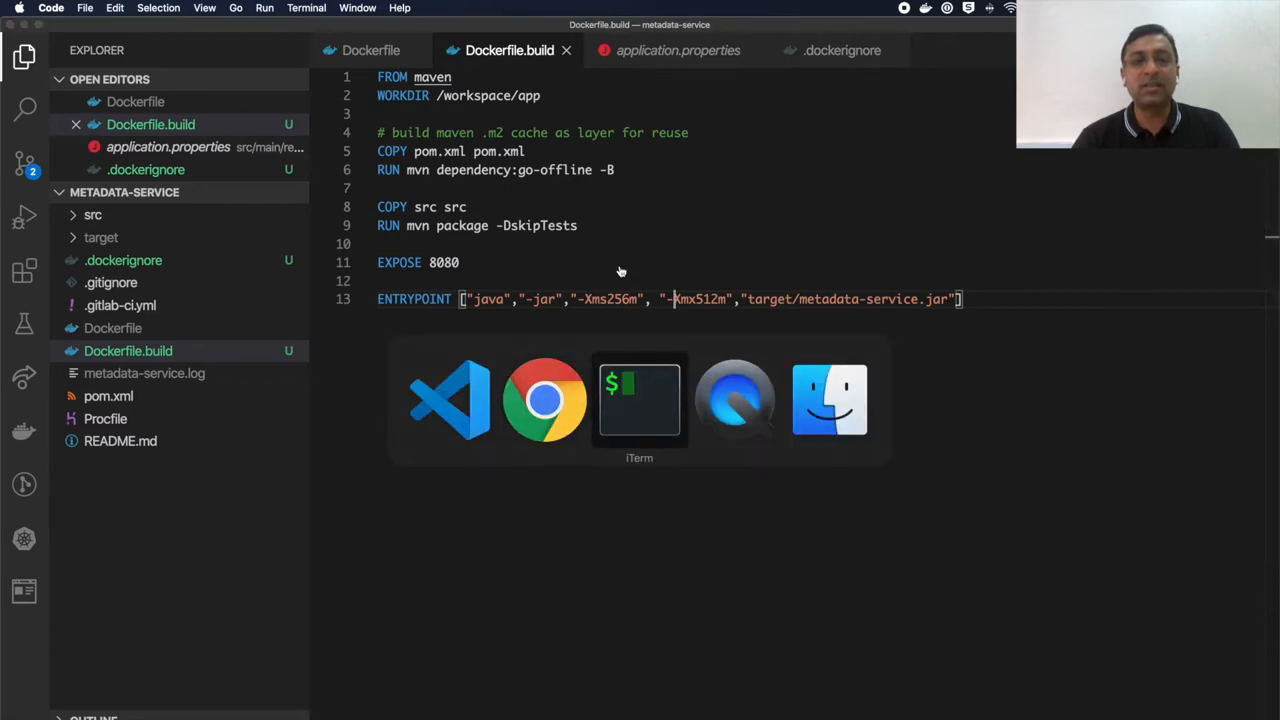
# List all Docker images and compose the docker build -t metadata-build command from Dockerfile.build
pyautogui.click(640, 400)
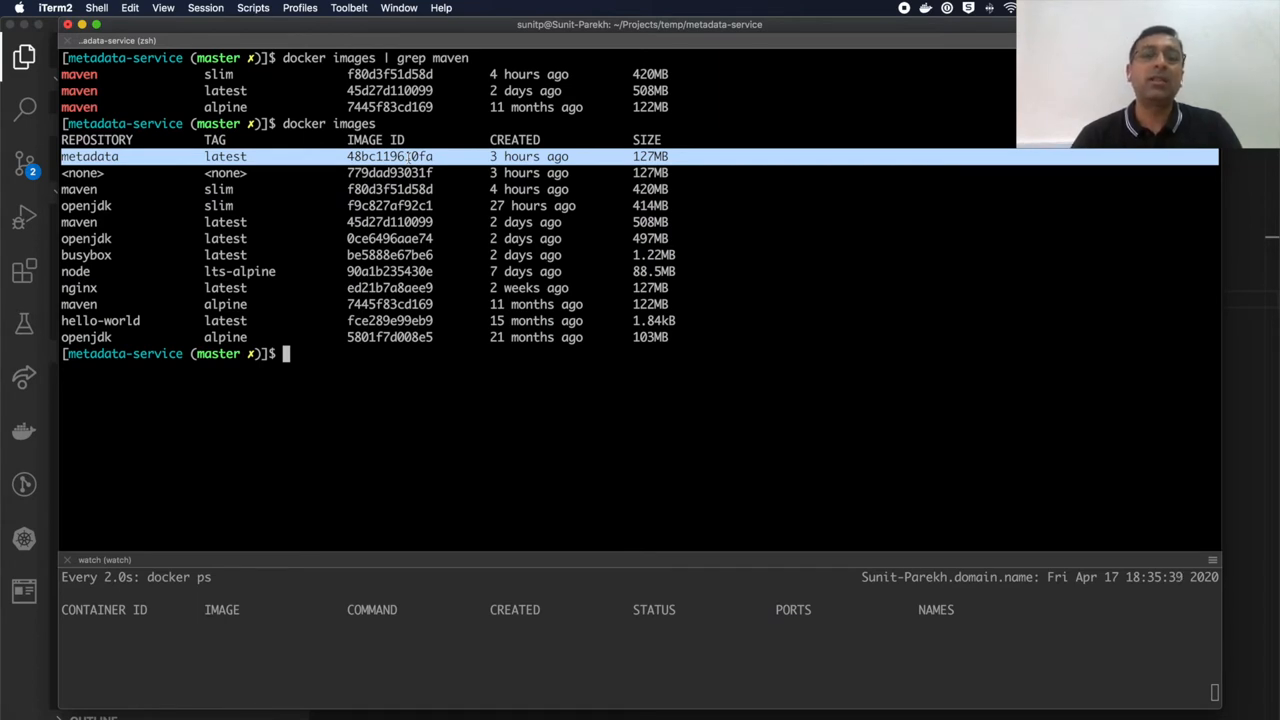
pyautogui.moveTo(352, 368)
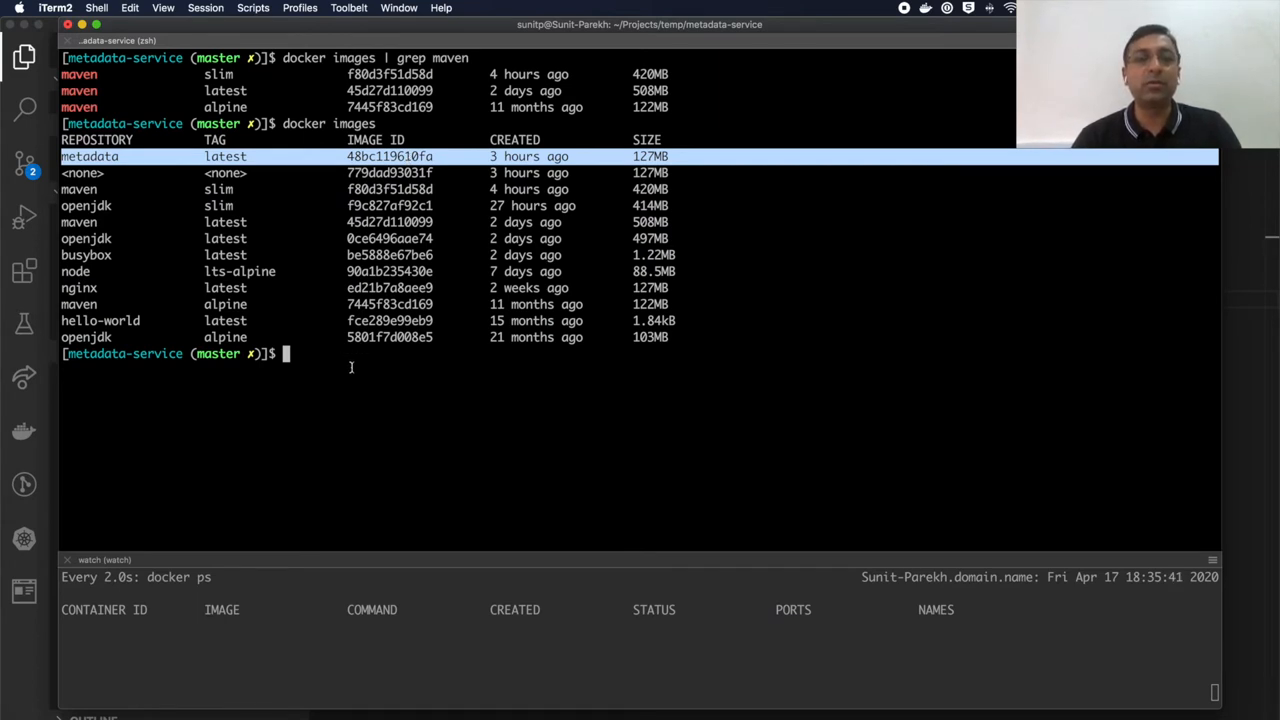
pyautogui.write('docker images')
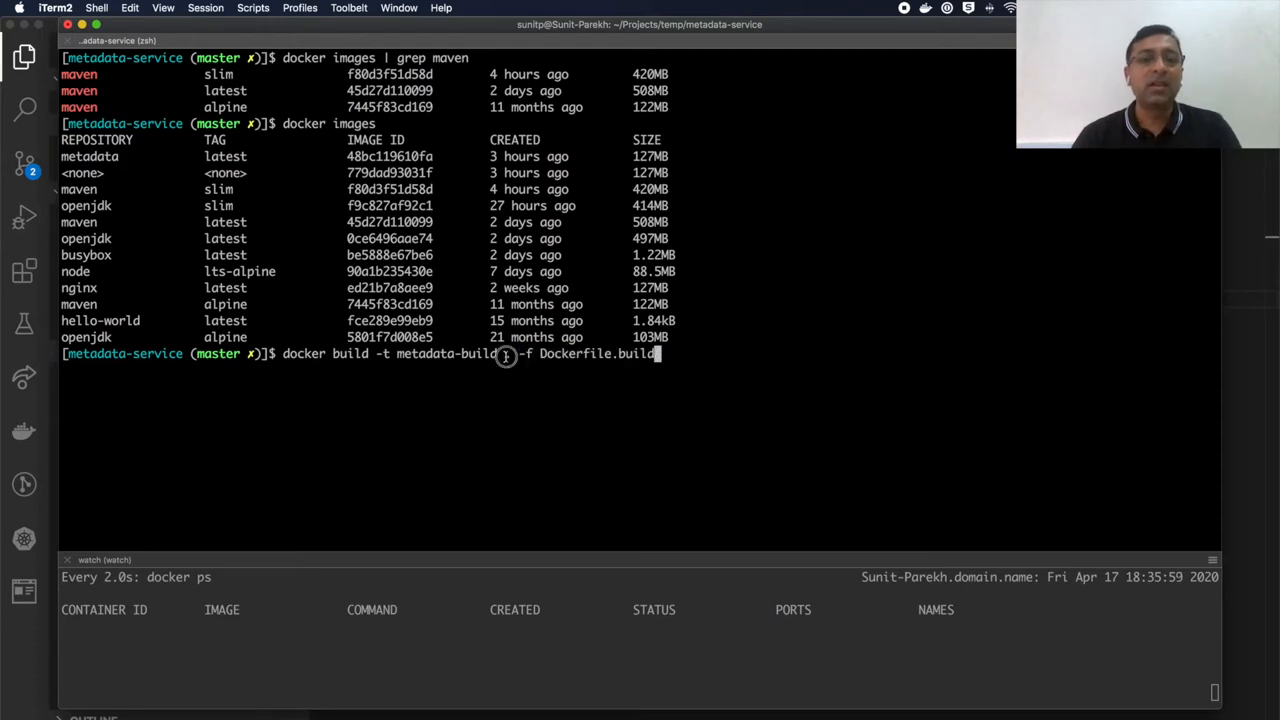
pyautogui.write('.')
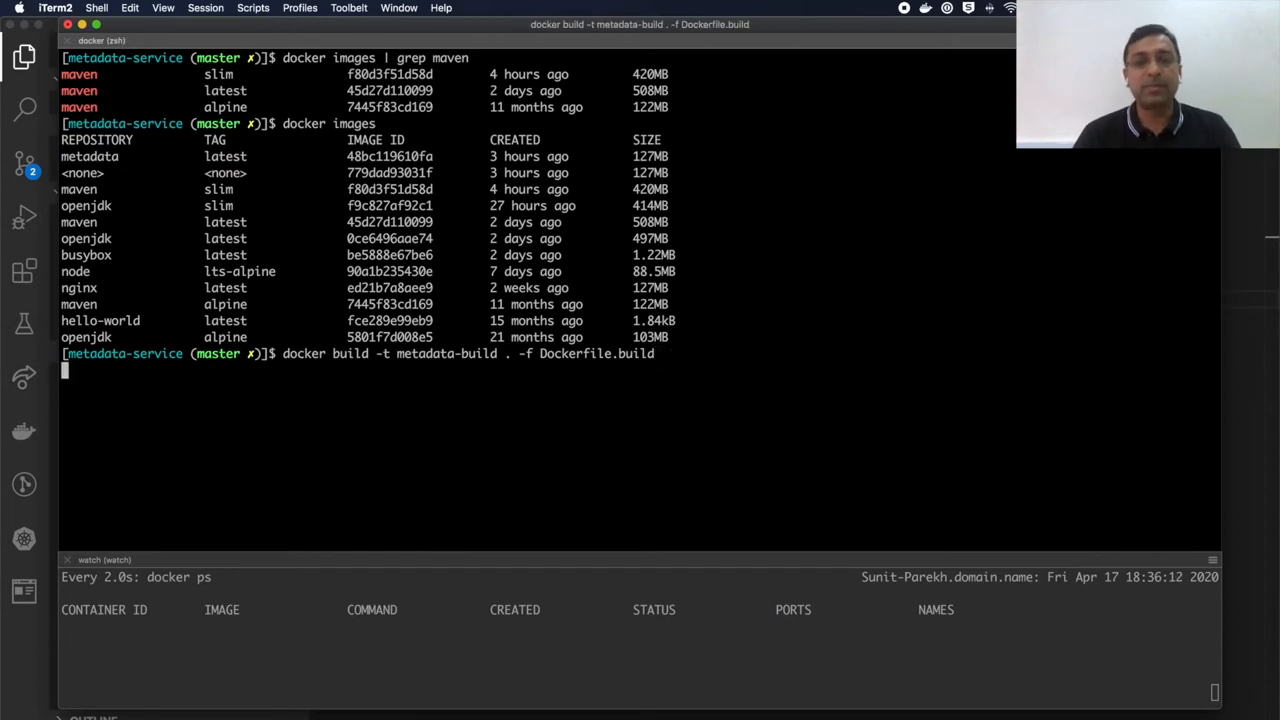
# Launch the metadata-build image build and let it run toward BUILD SUCCESS
pyautogui.press('Return')
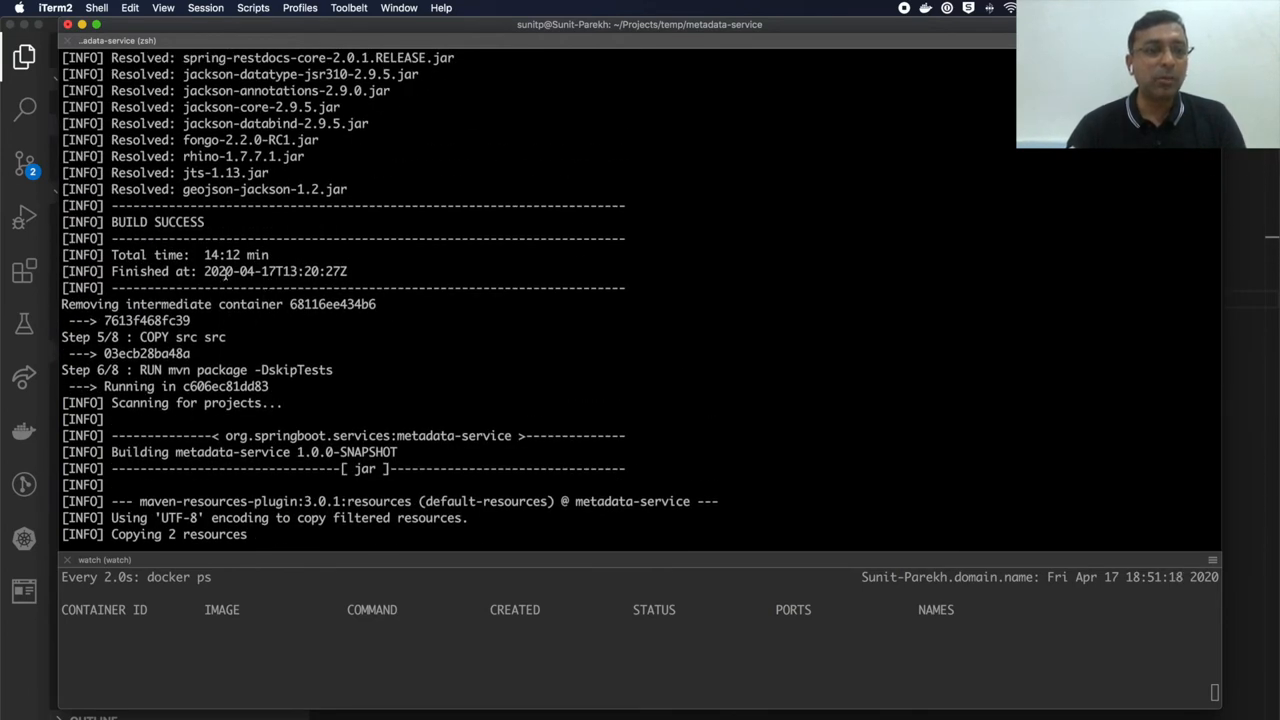
pyautogui.moveTo(238, 256)
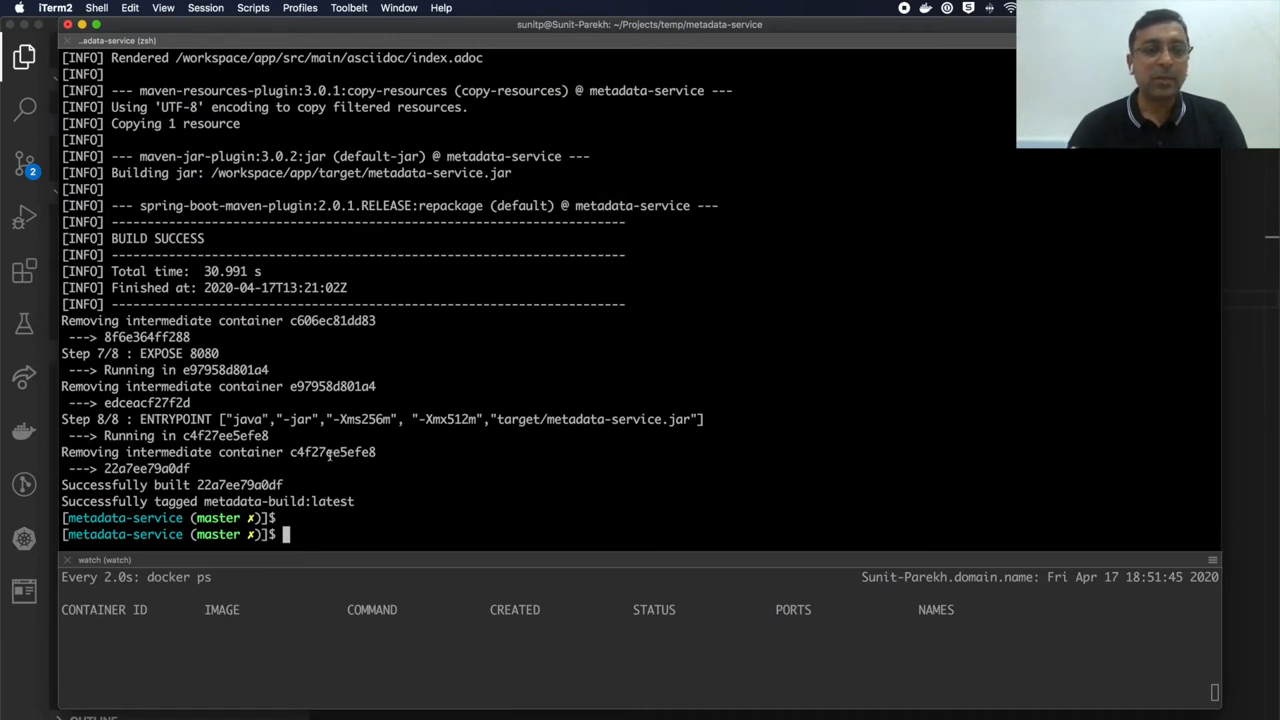
pyautogui.moveTo(344, 464)
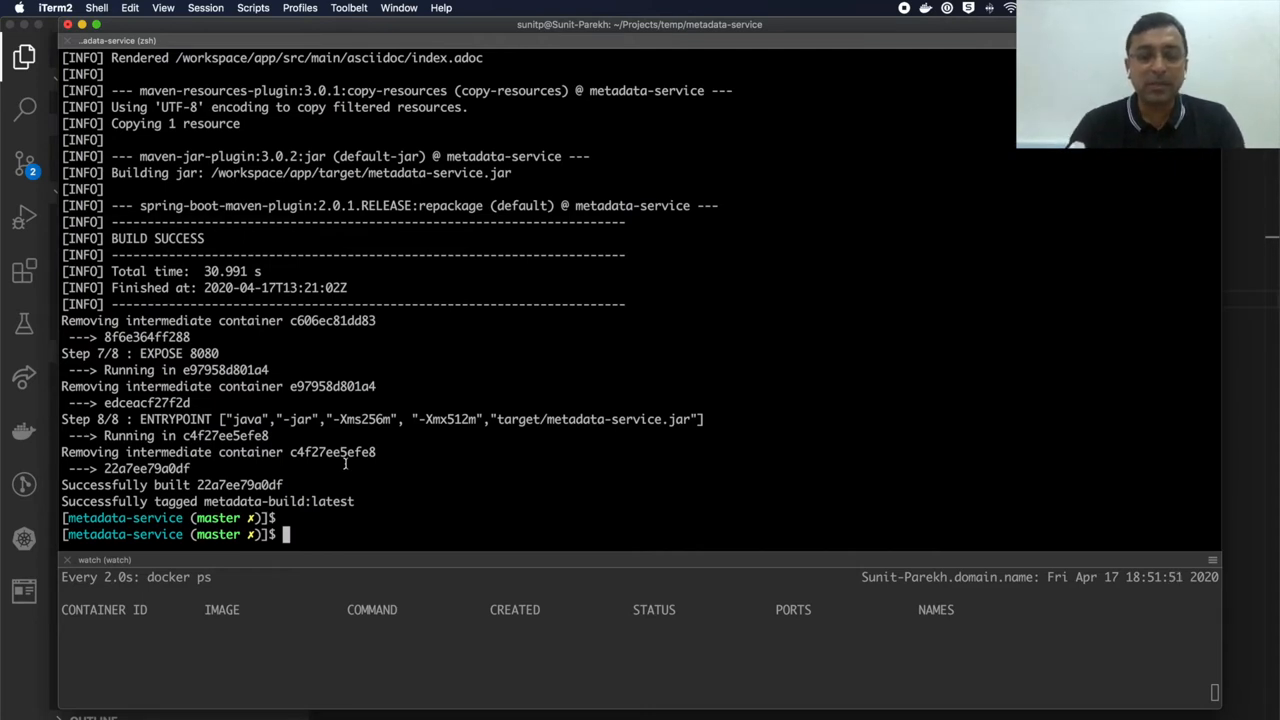
# List images showing metadata-build at 637MB, then print its layer history with docker history metadata-build
pyautogui.write('docker build -t metadata-build . -f Dockerfile.build')
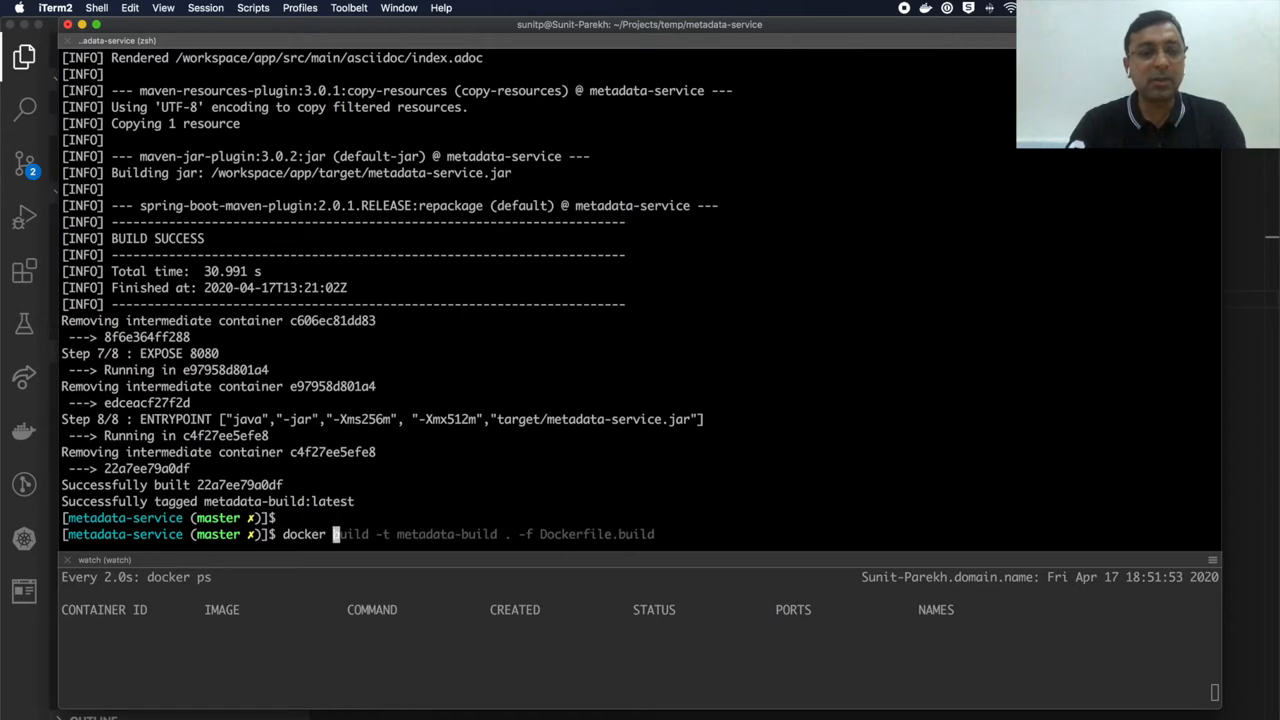
pyautogui.write('docker images')
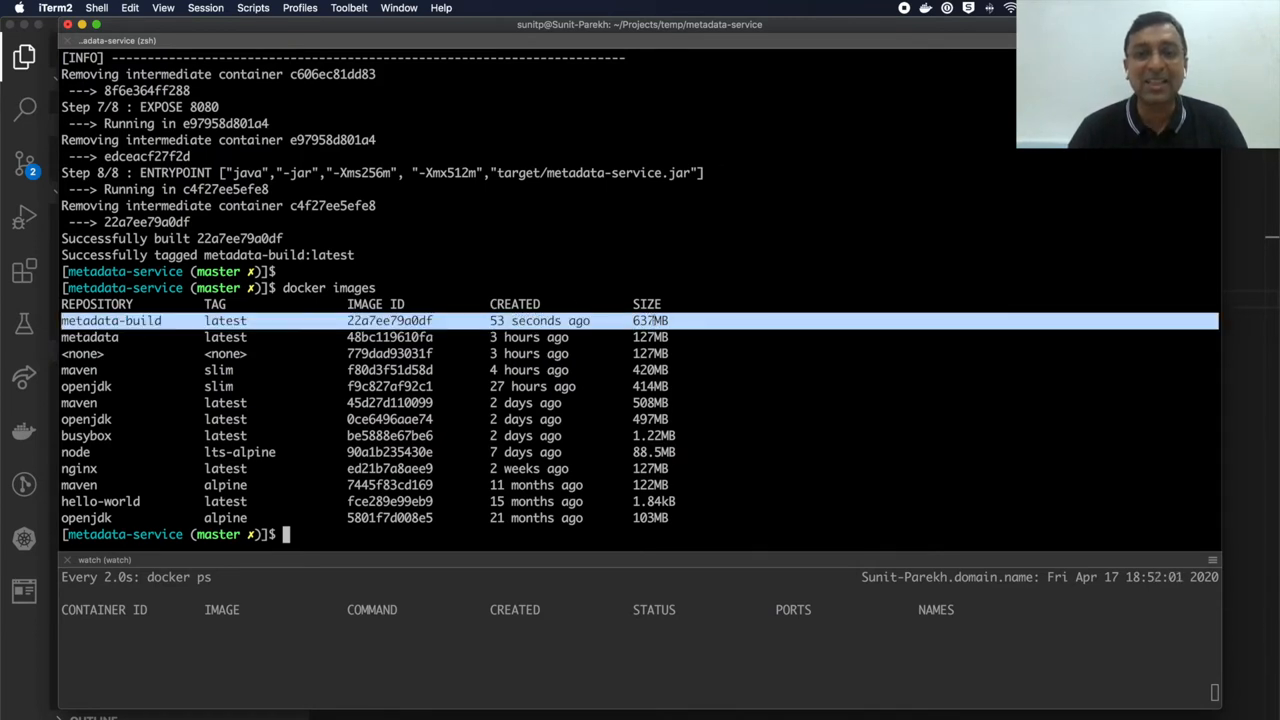
pyautogui.moveTo(688, 324)
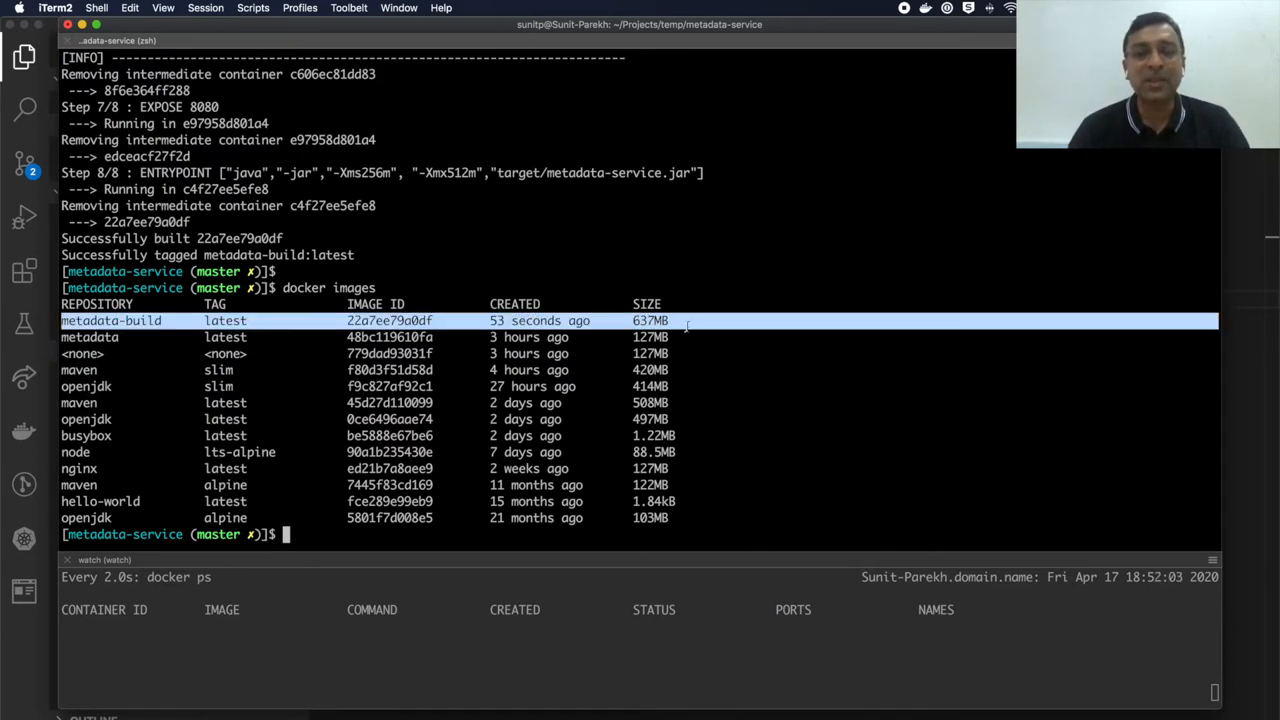
pyautogui.write('docker images')
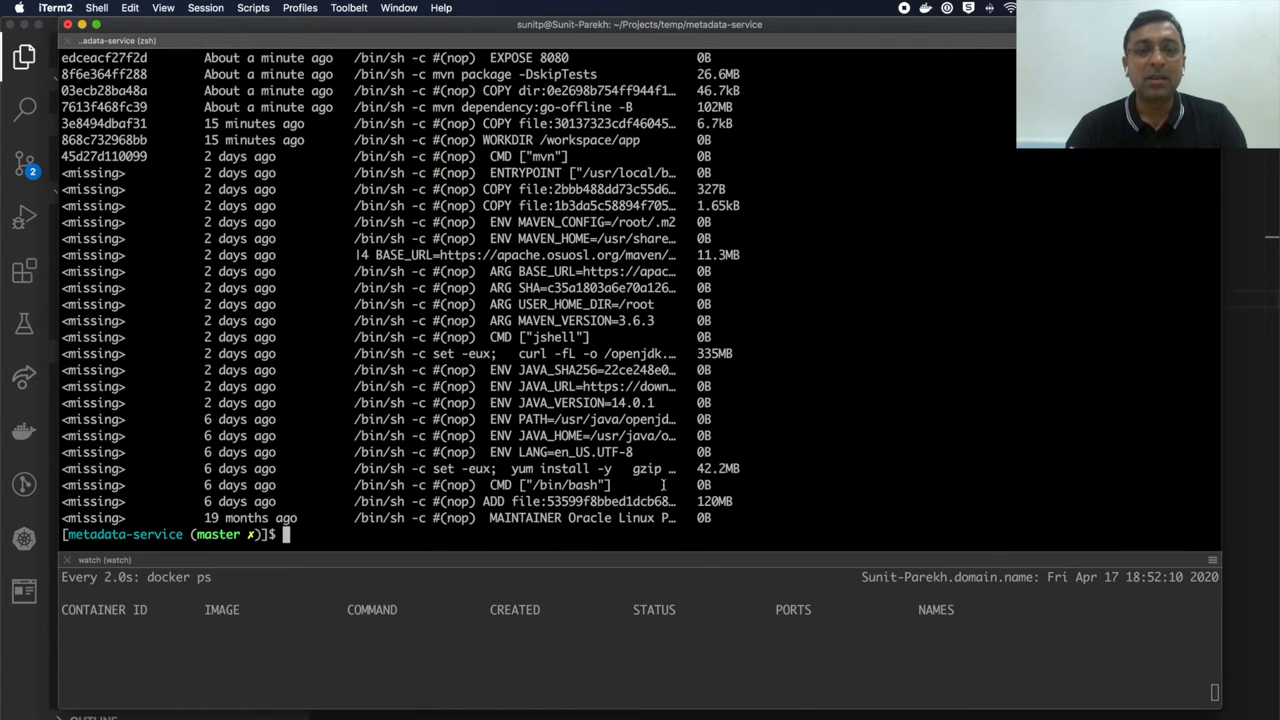
pyautogui.write('docker history metadata-build')
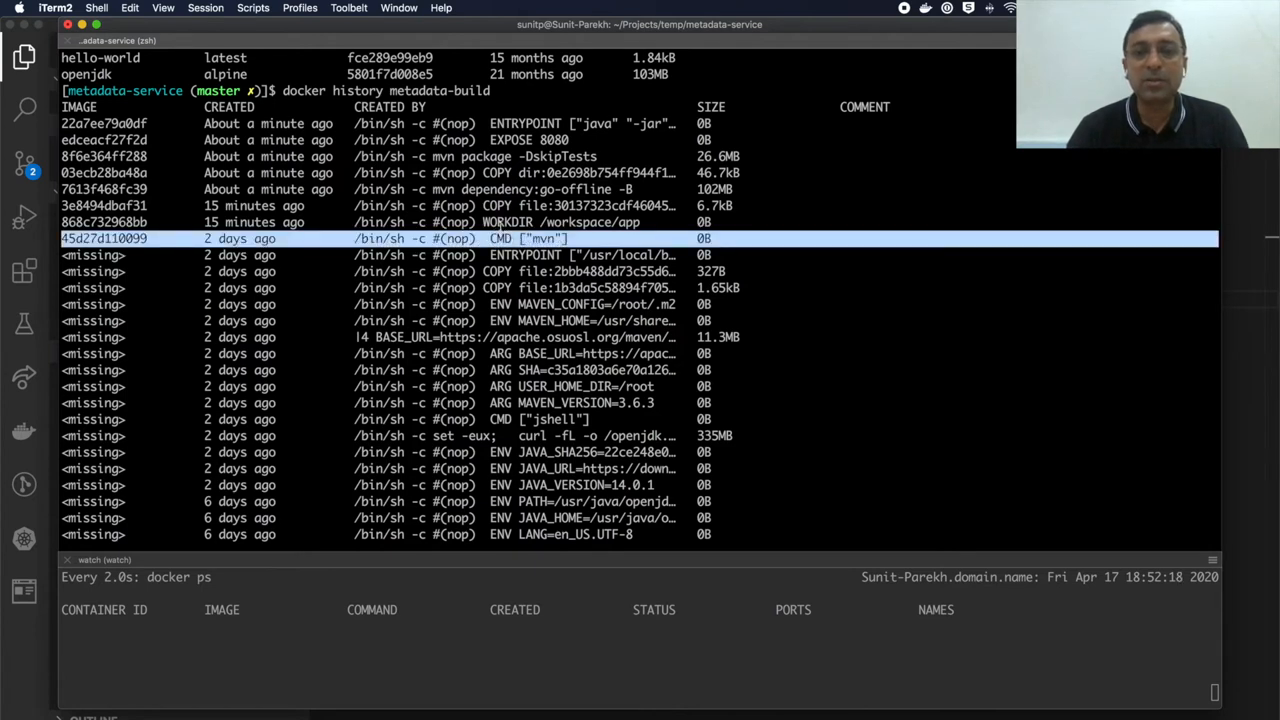
pyautogui.scroll(-3)
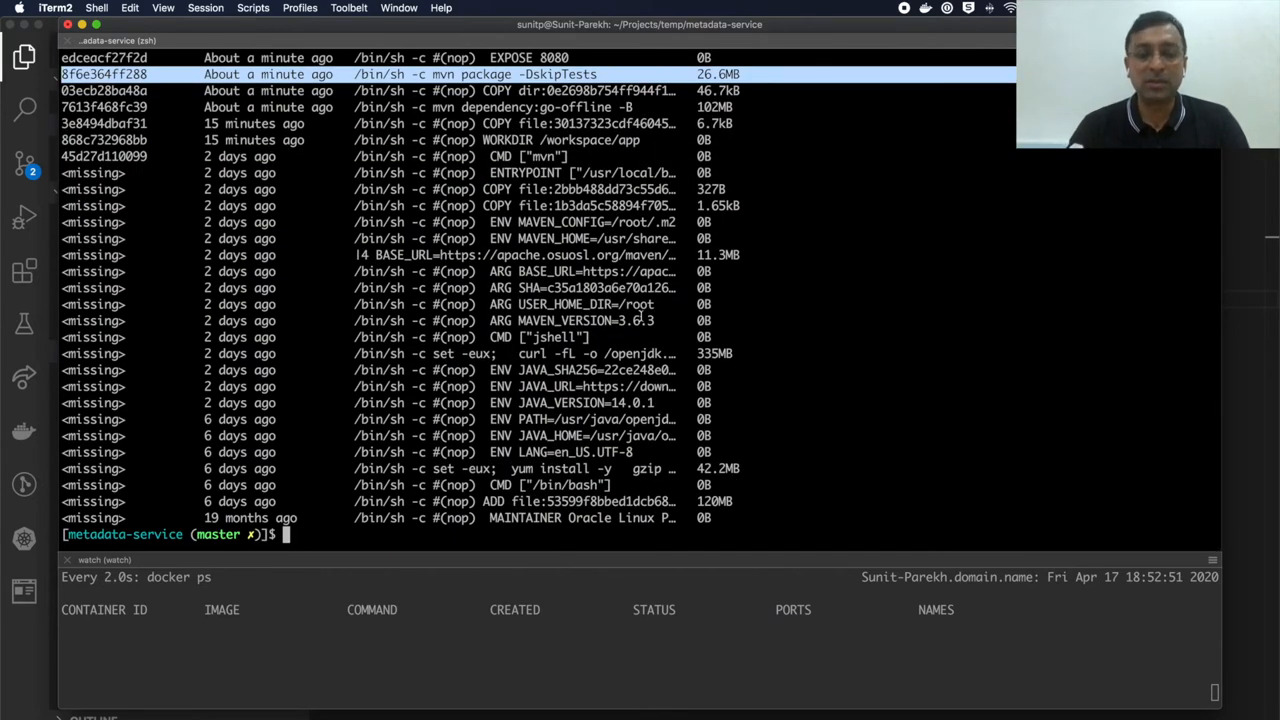
# Run a detached metabuild container from metadata-build mapping port 8081 to 8080
pyautogui.write('docker history metadata-build')
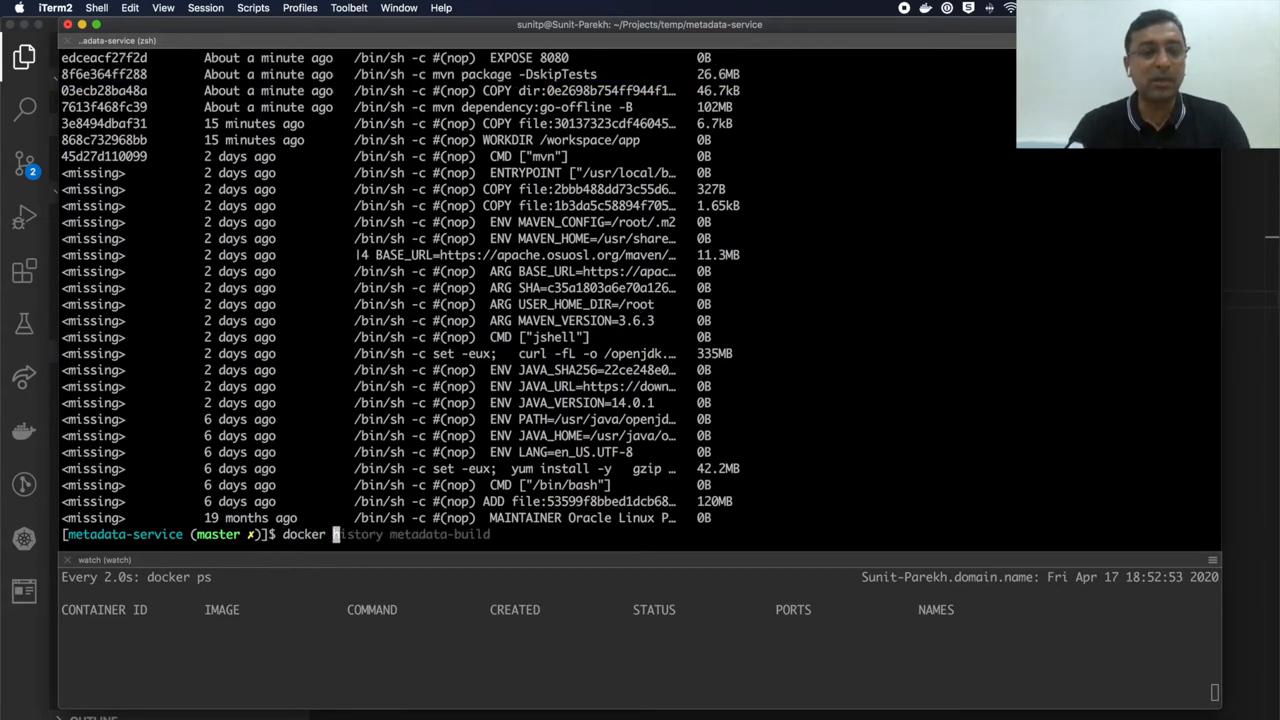
pyautogui.write('run -p 8081:8080 -d --name metabuild metadata-build')
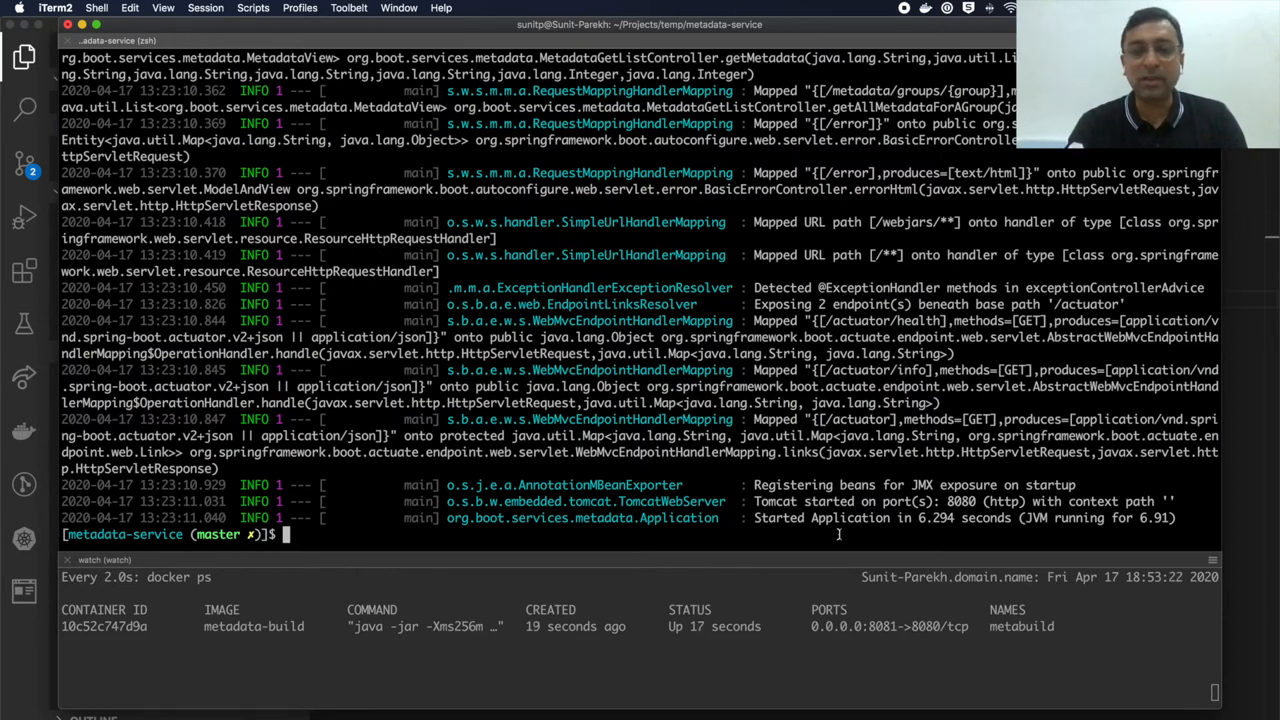
# Show metabuild's logs, shell into it to inspect /workspace/app and target, exit, and list images again
pyautogui.write('docker logs metabuild')
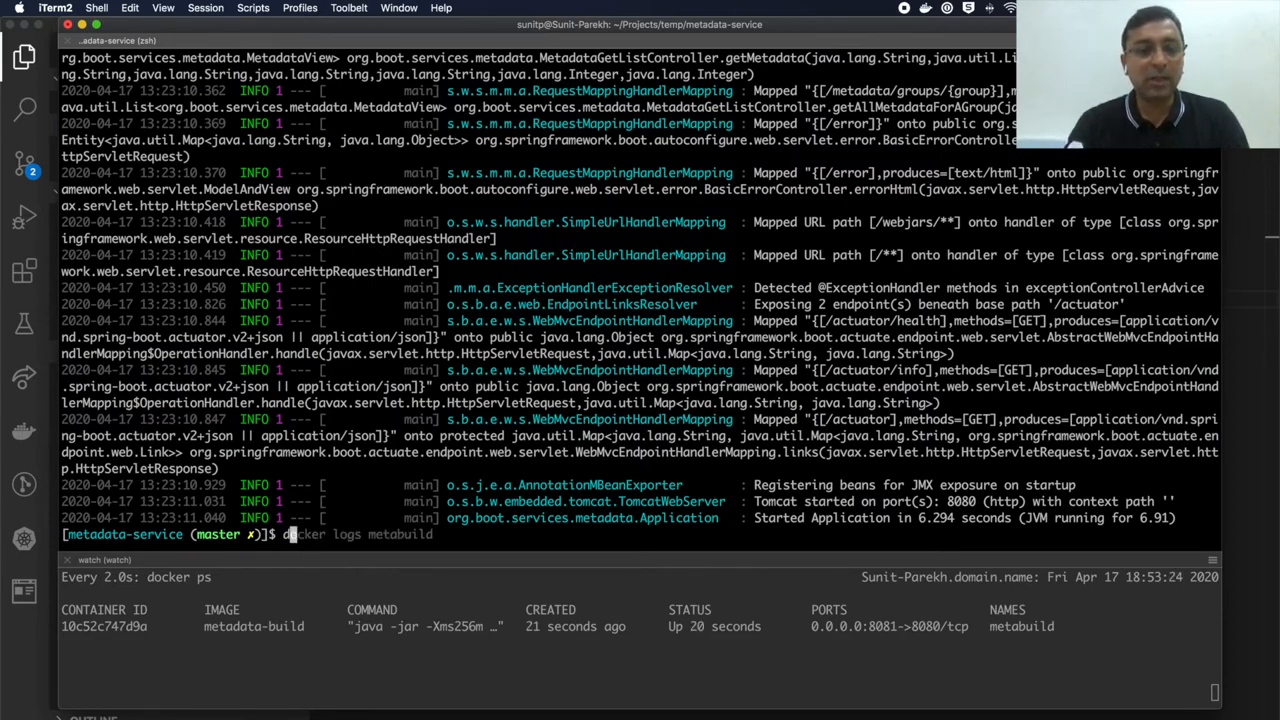
pyautogui.write('docker exec -it metabuild /bin/bash')
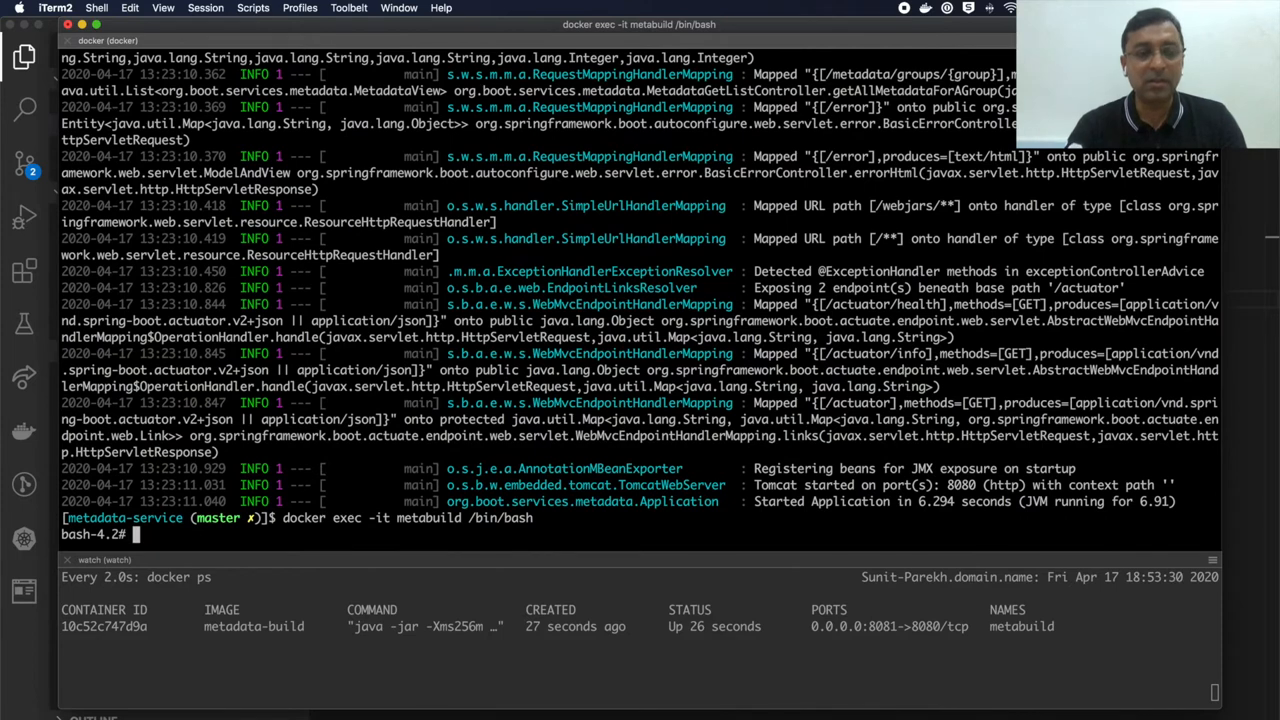
pyautogui.write('pwd')
pyautogui.write('ls -la')
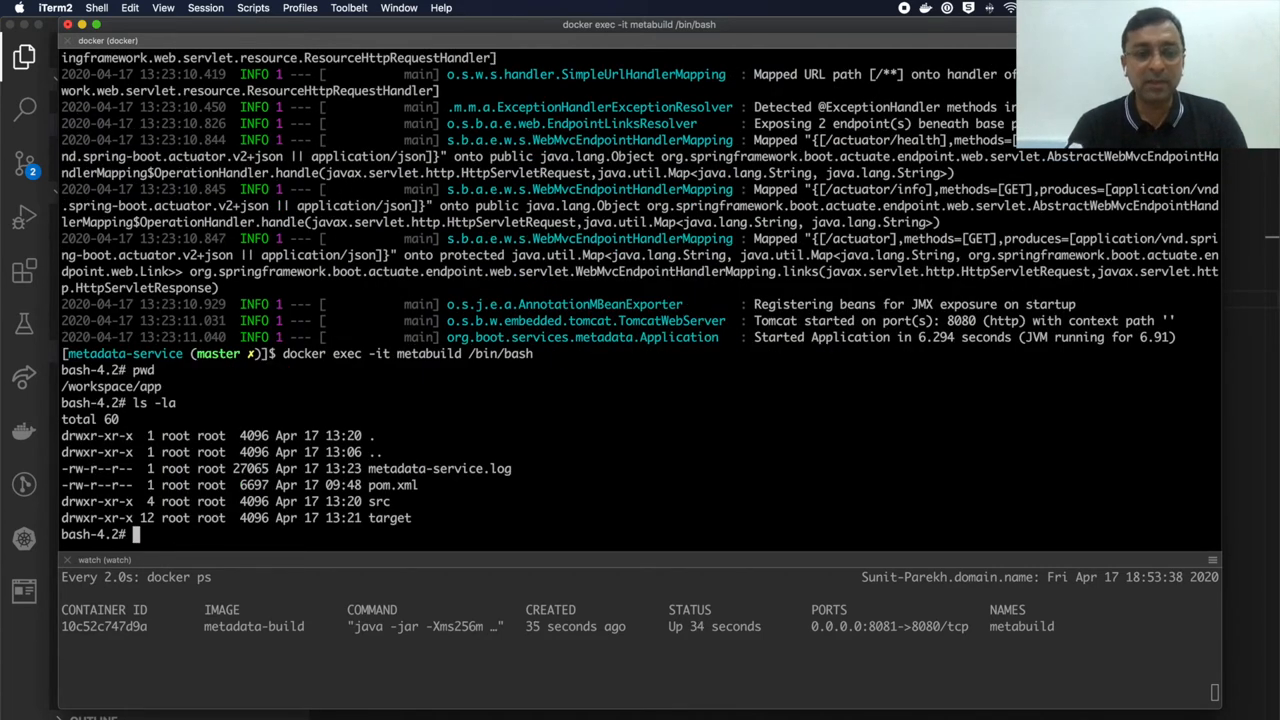
pyautogui.write('cd')
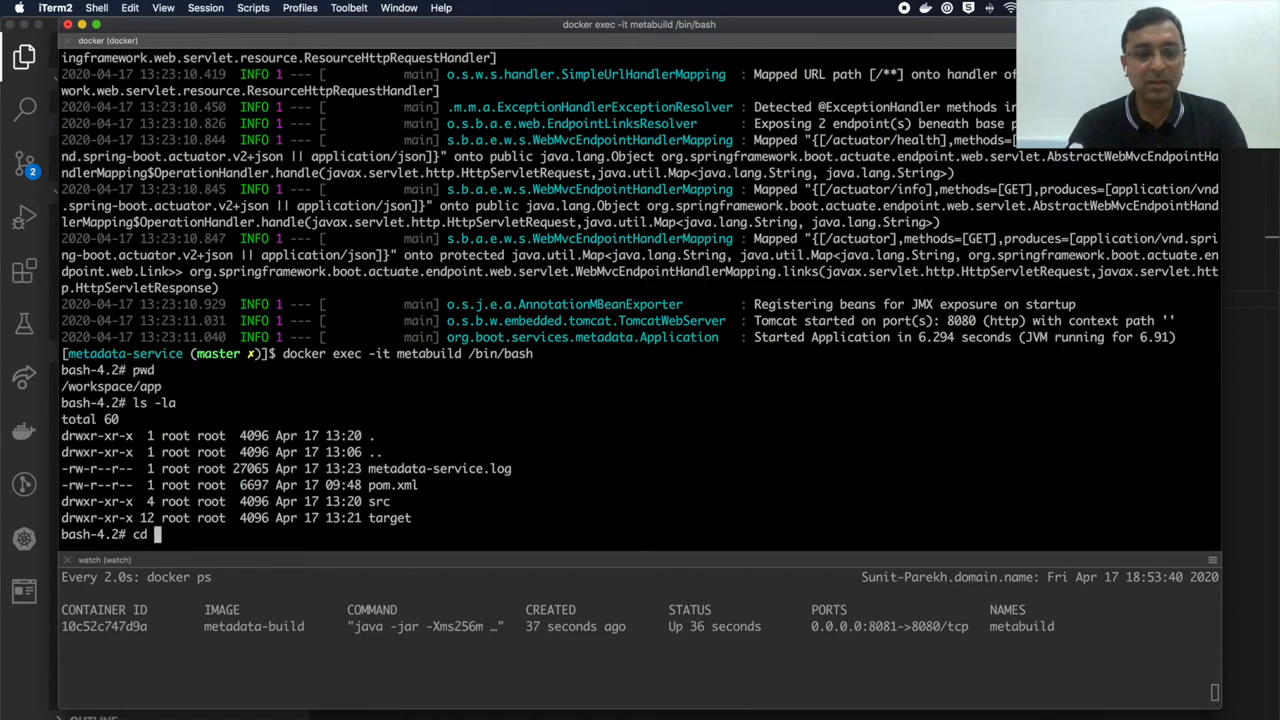
pyautogui.write('target')
pyautogui.write('ls -la')
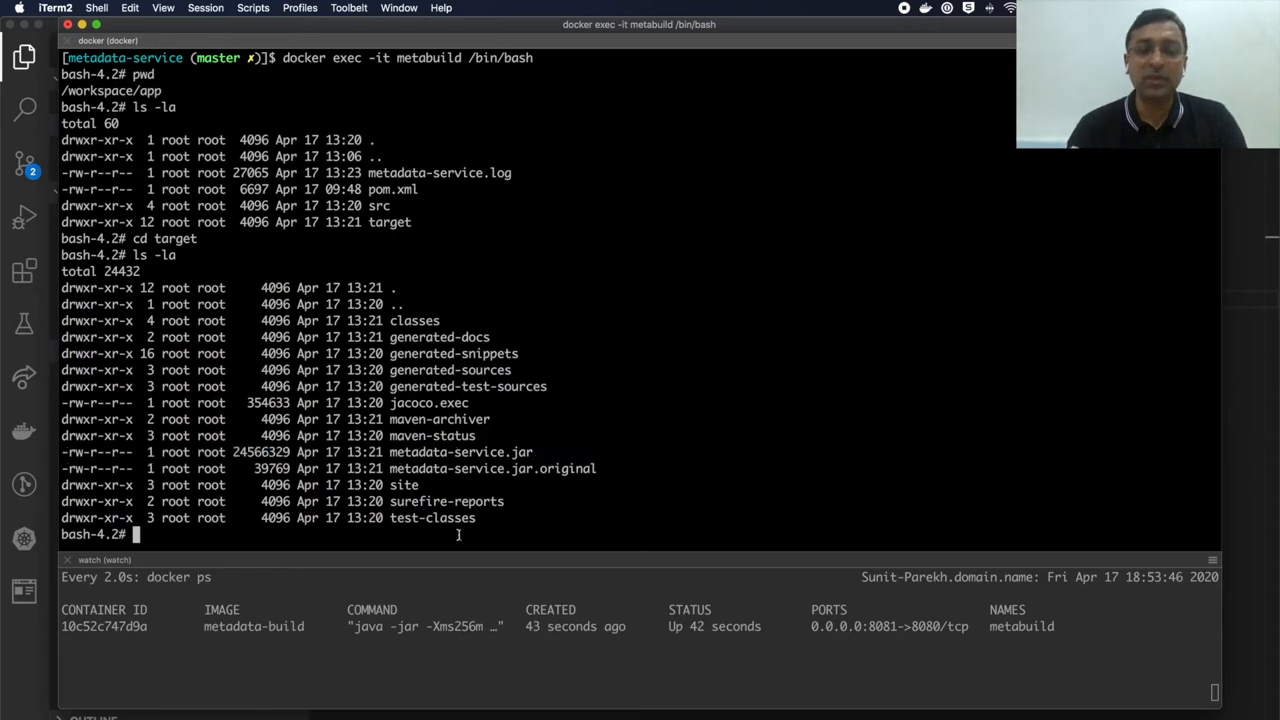
pyautogui.write('exit')
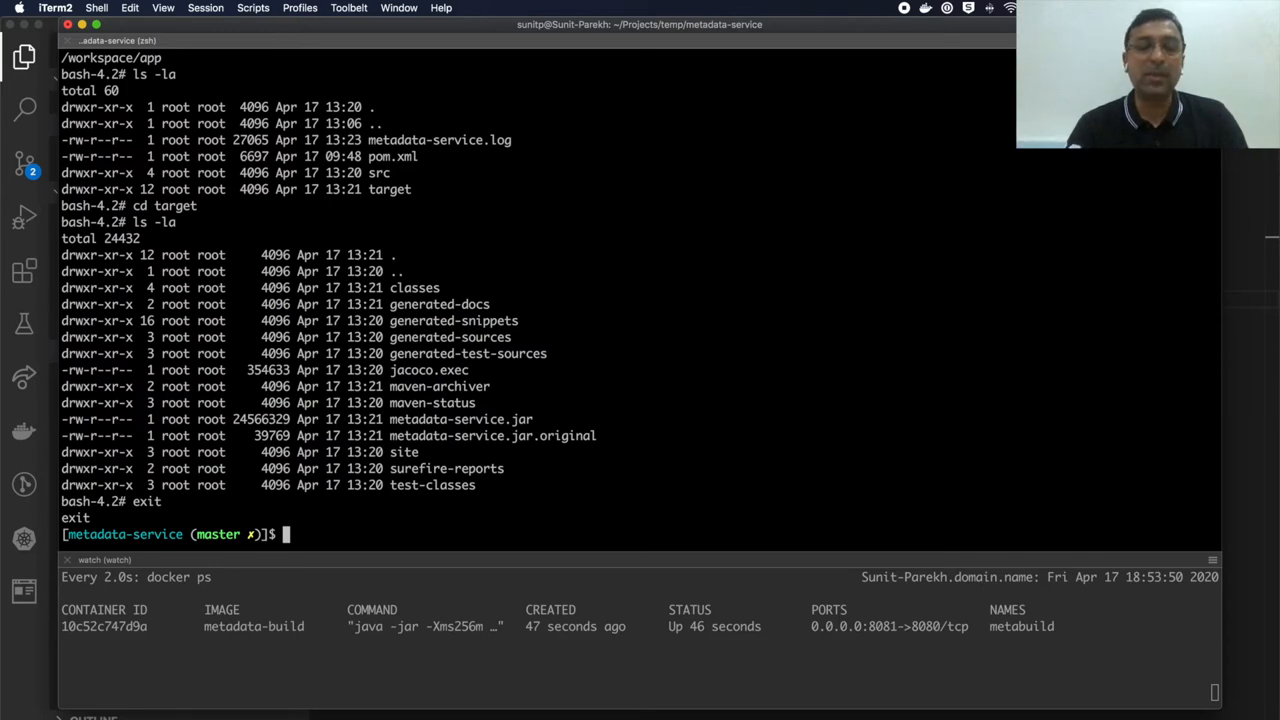
pyautogui.write('docker images')
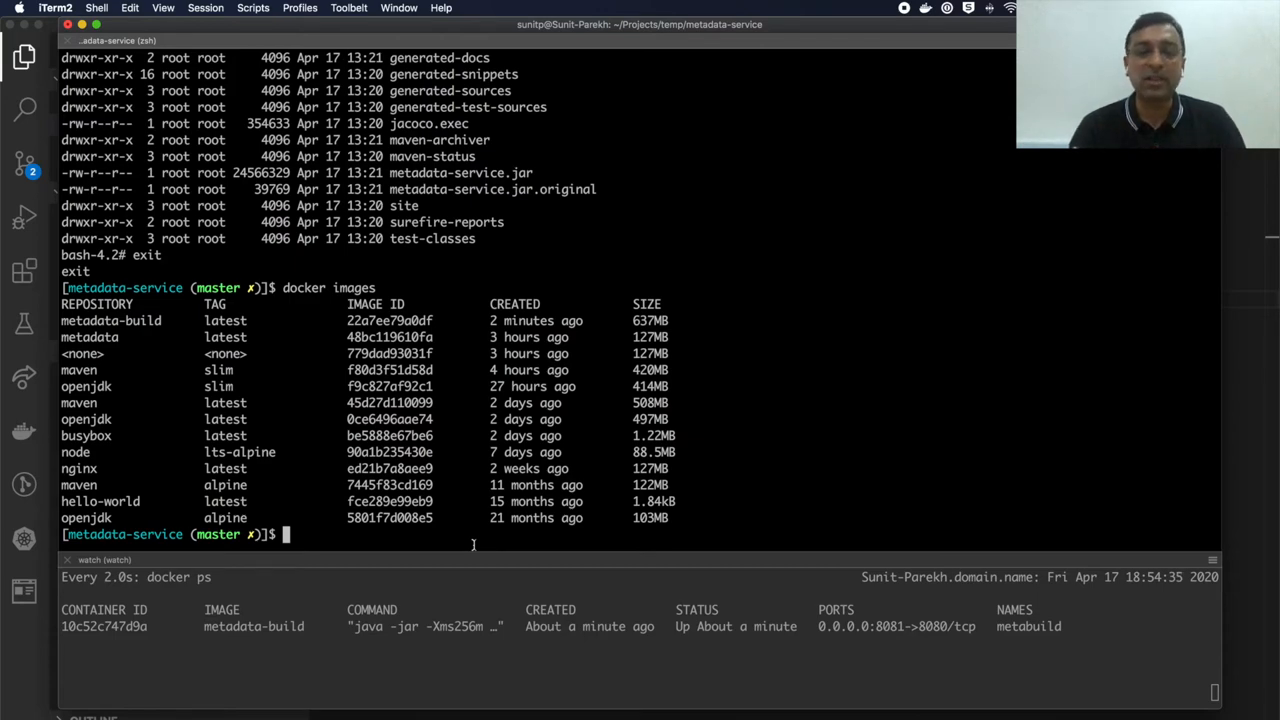
# Revisit the maven image variants on Docker Hub in Chrome, then return to Dockerfile.build in VS Code
pyautogui.press('cmd+tab')
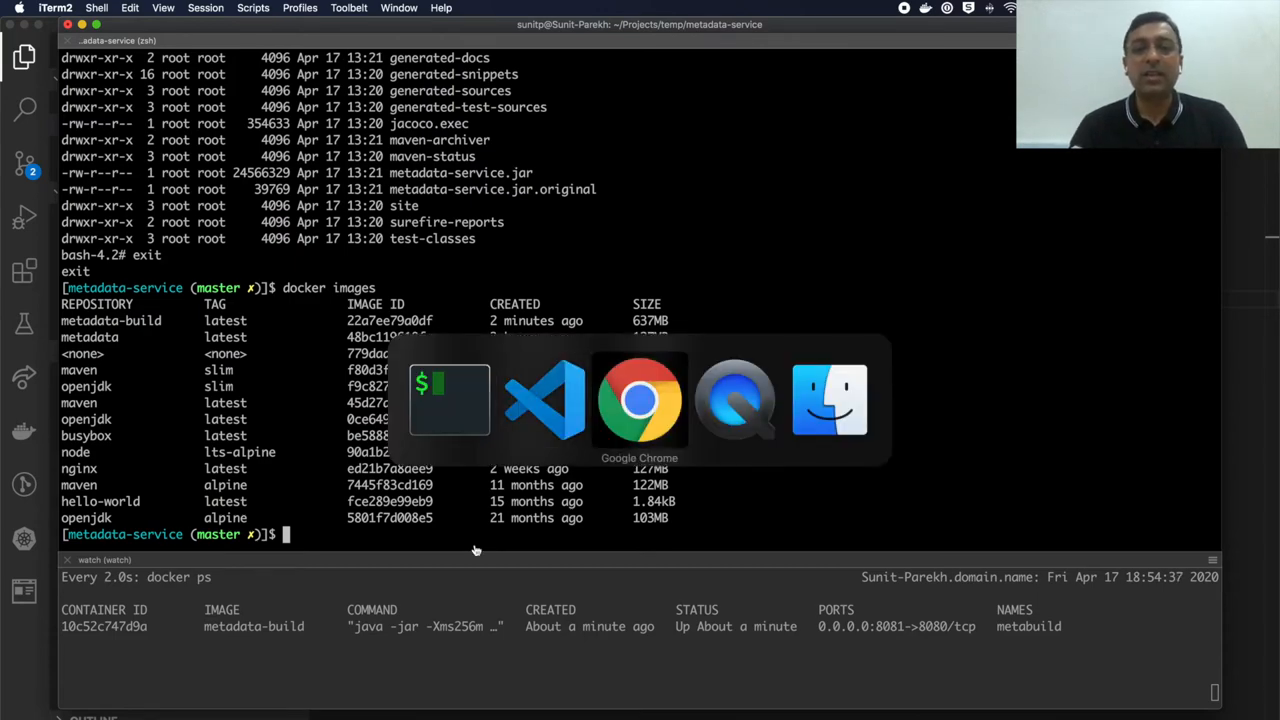
pyautogui.click(640, 400)
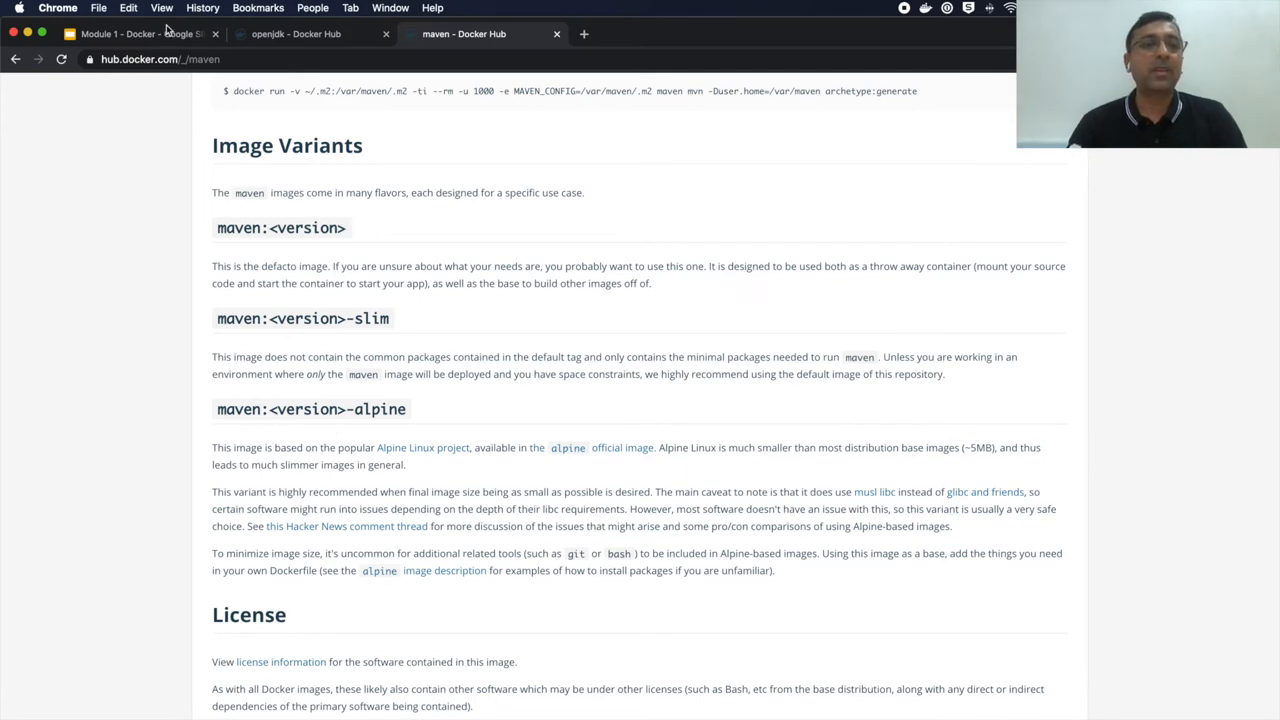
pyautogui.click(140, 32)
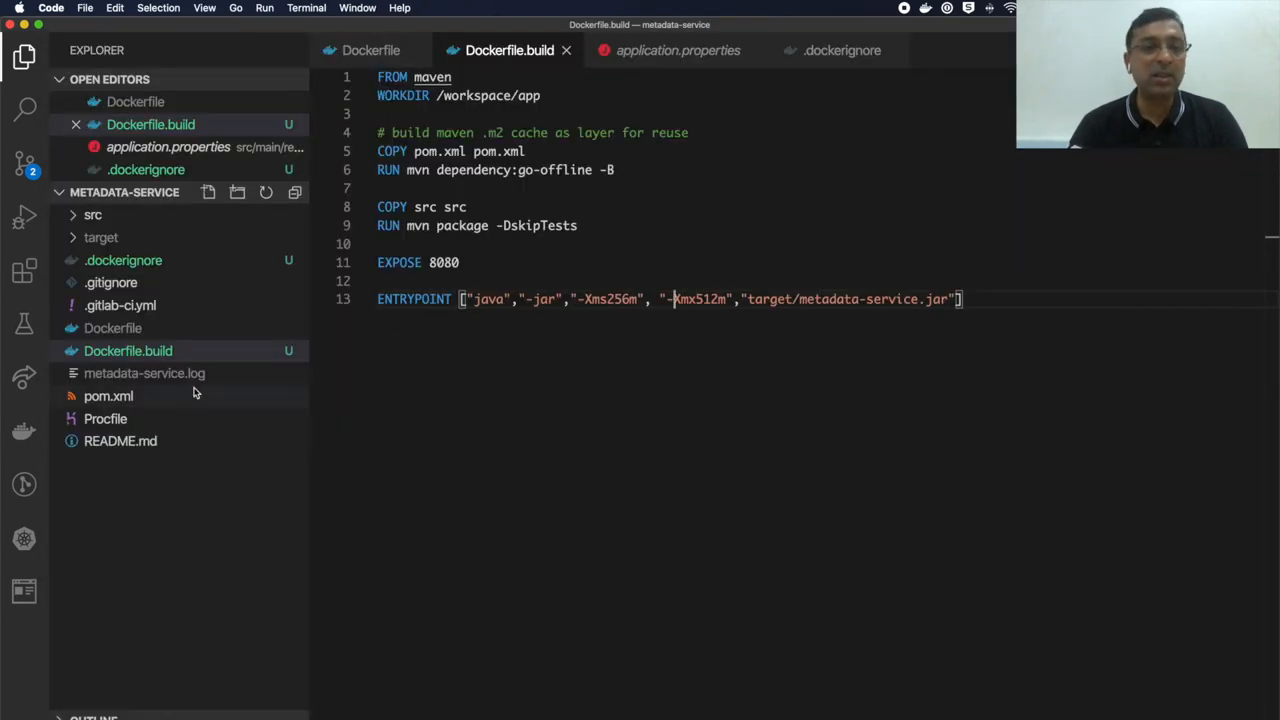
# Expand the src folder in the Explorer, then rebuild metadata-build-2 from Dockerfile.build in iTerm2
pyautogui.click(92, 214)
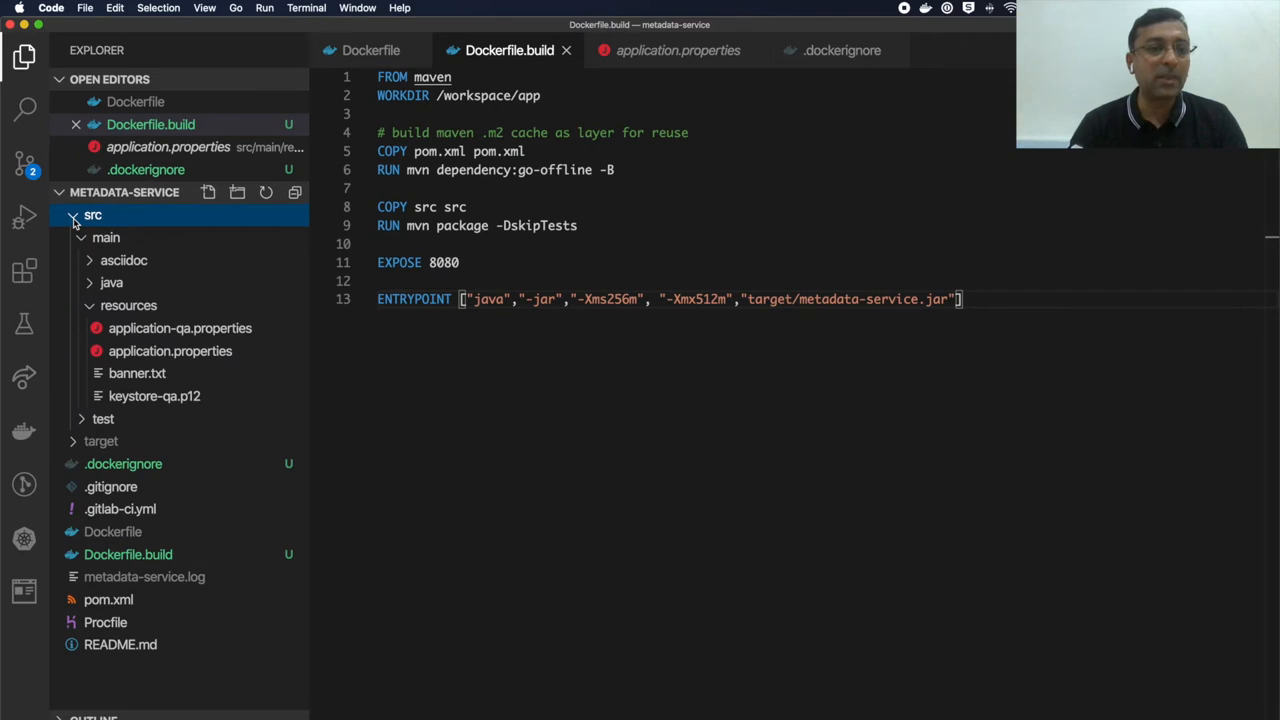
pyautogui.click(170, 352)
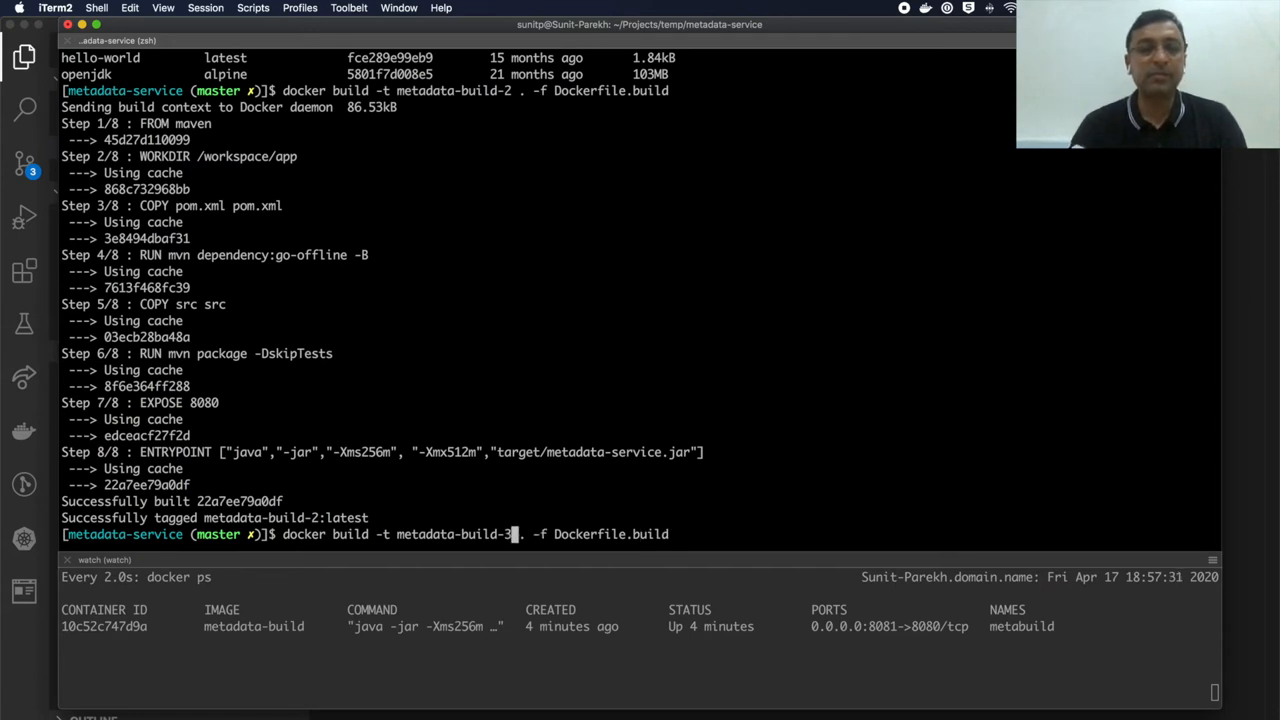
# Run docker build -t metadata-build-3 . -f Dockerfile.build and start a docker image command
pyautogui.press('enter')
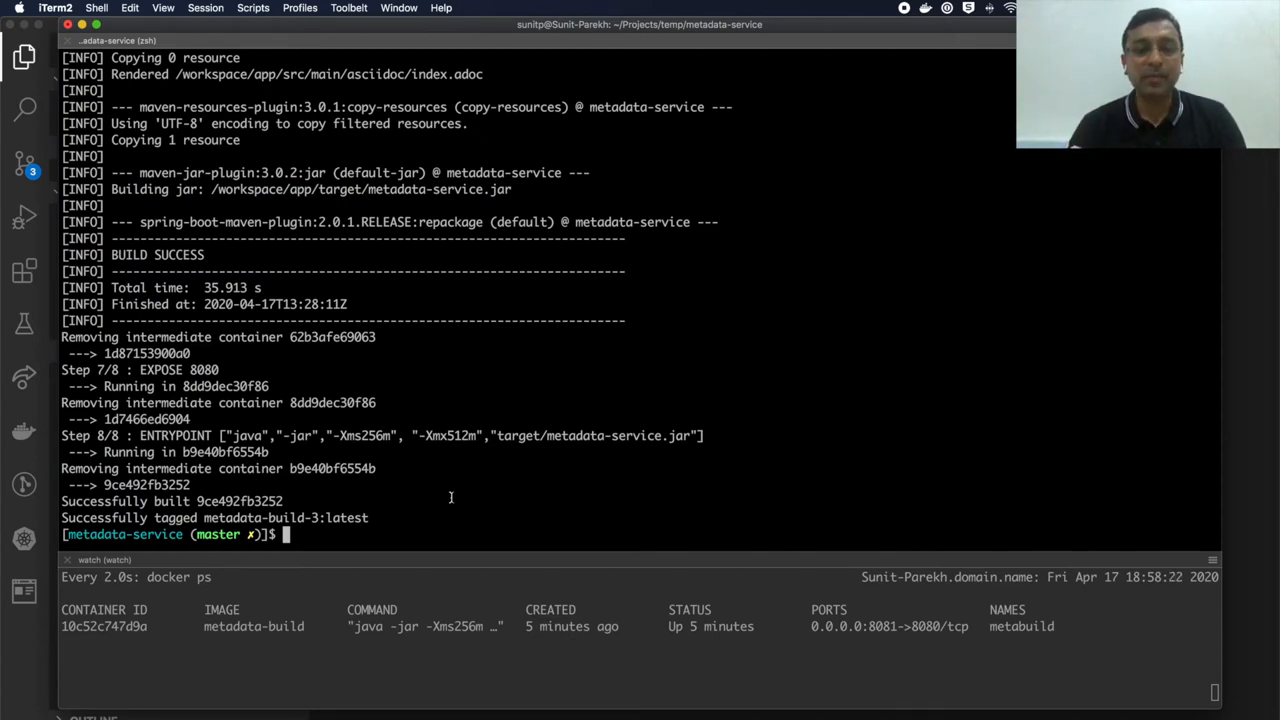
pyautogui.write('docker image')
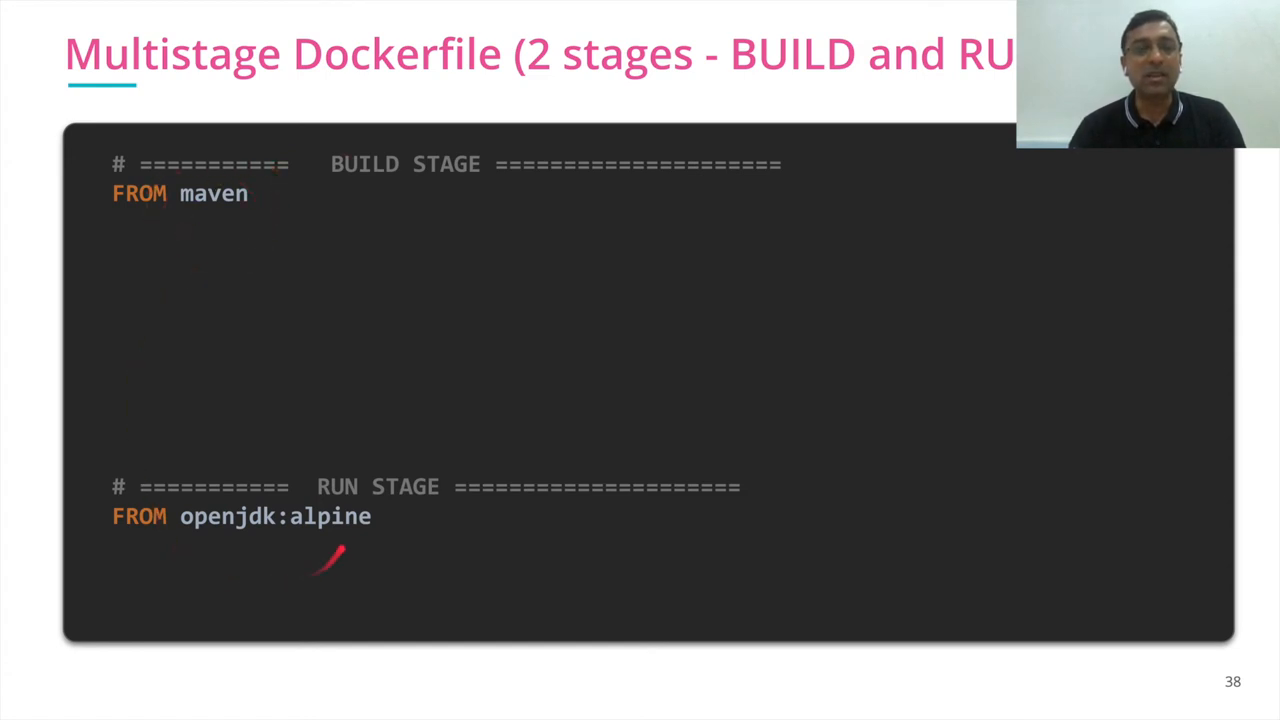
pyautogui.press('right')
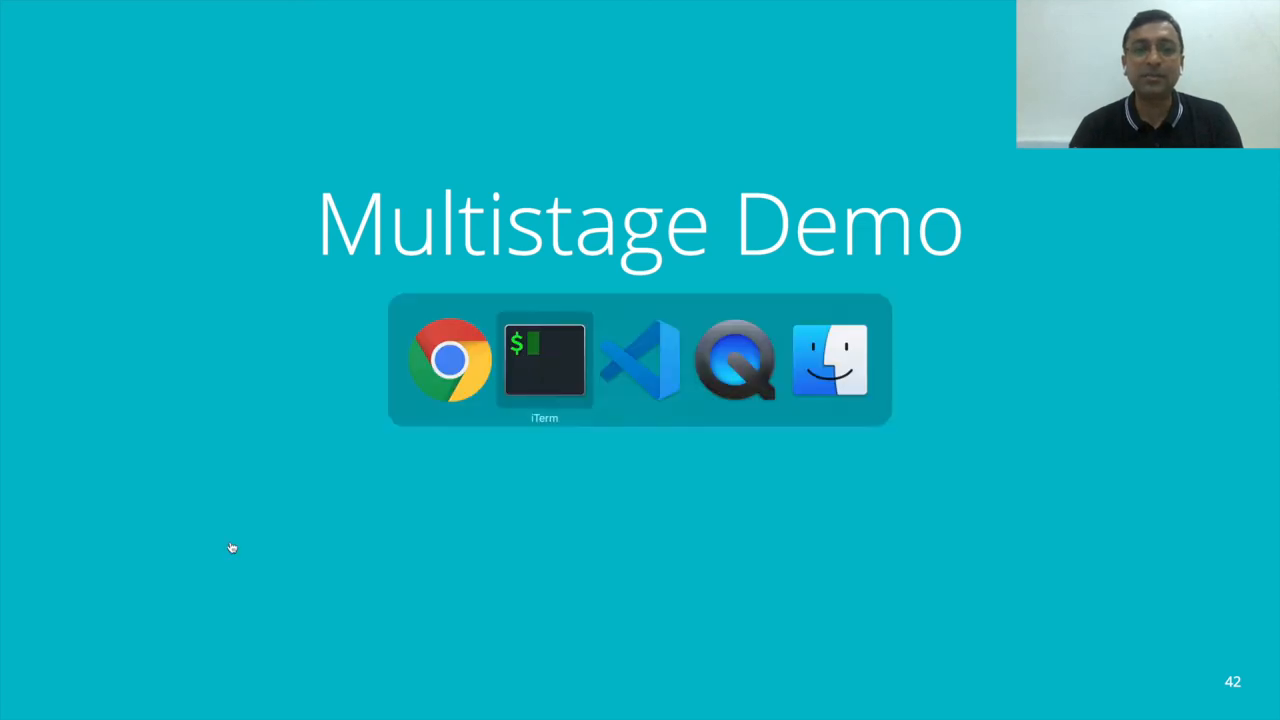
# Return to VS Code and create a new file named Docker.multistage in the project root
pyautogui.click(544, 360)
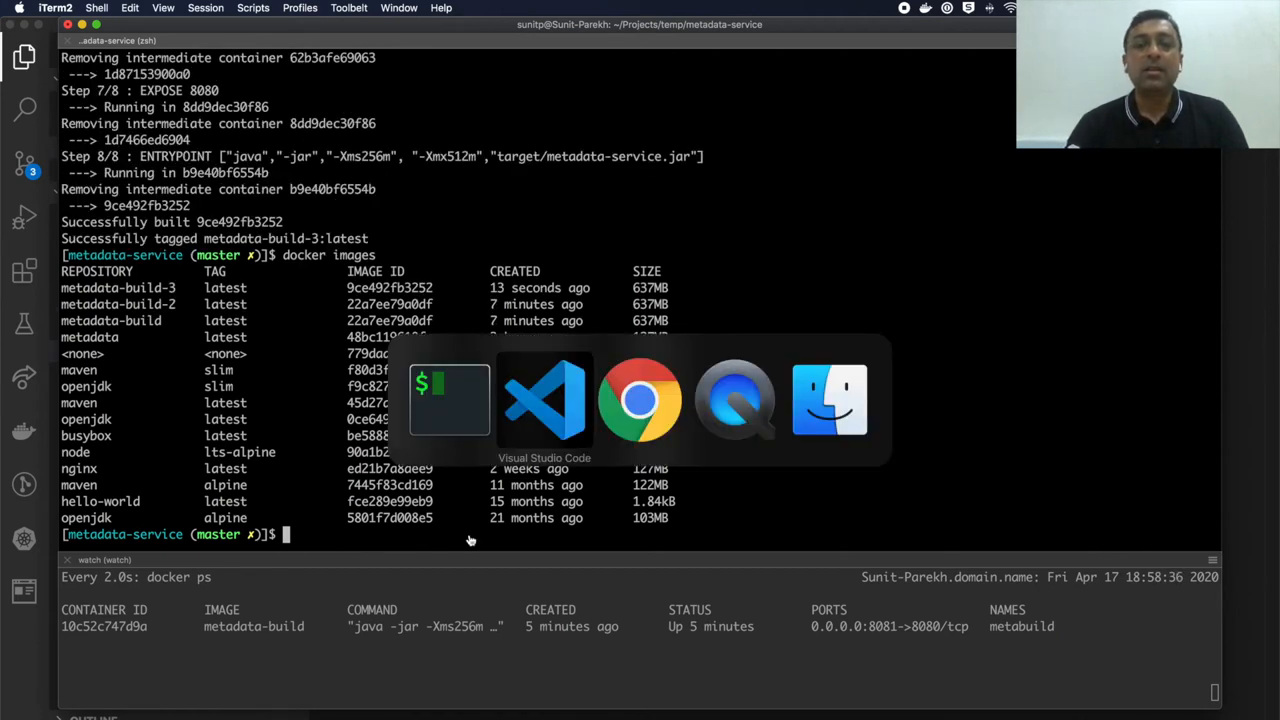
pyautogui.click(544, 400)
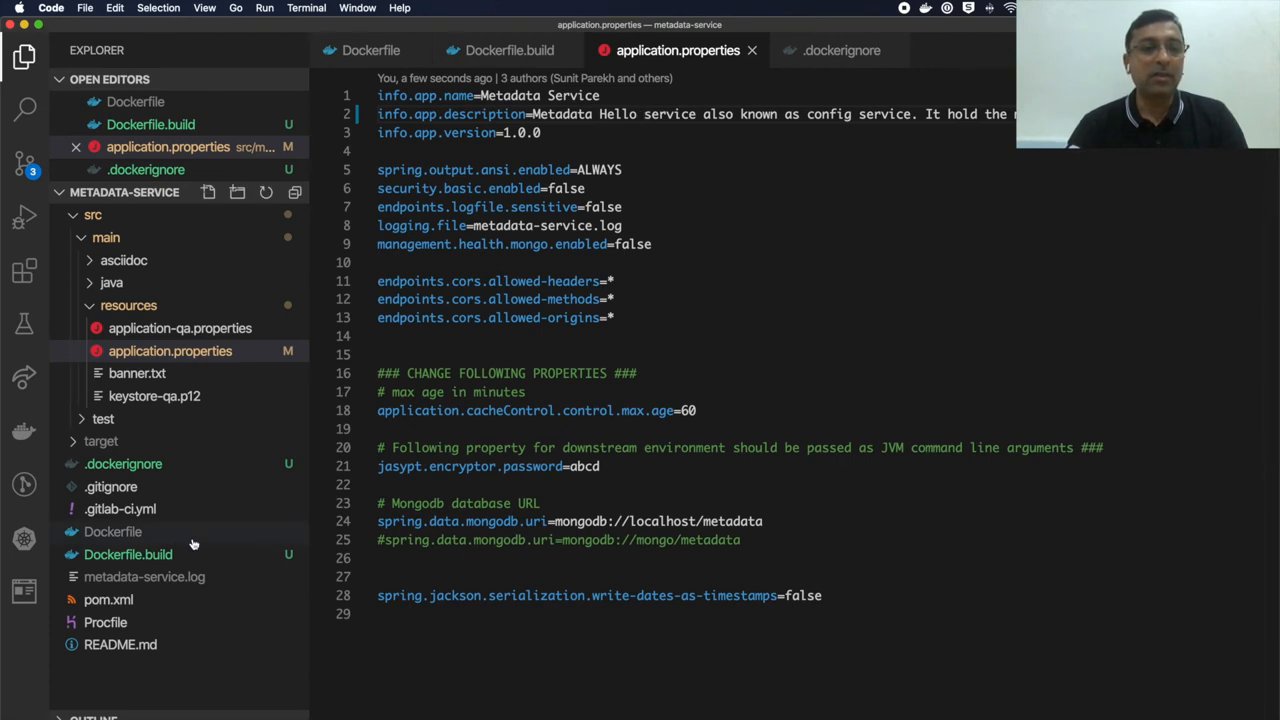
pyautogui.moveTo(172, 684)
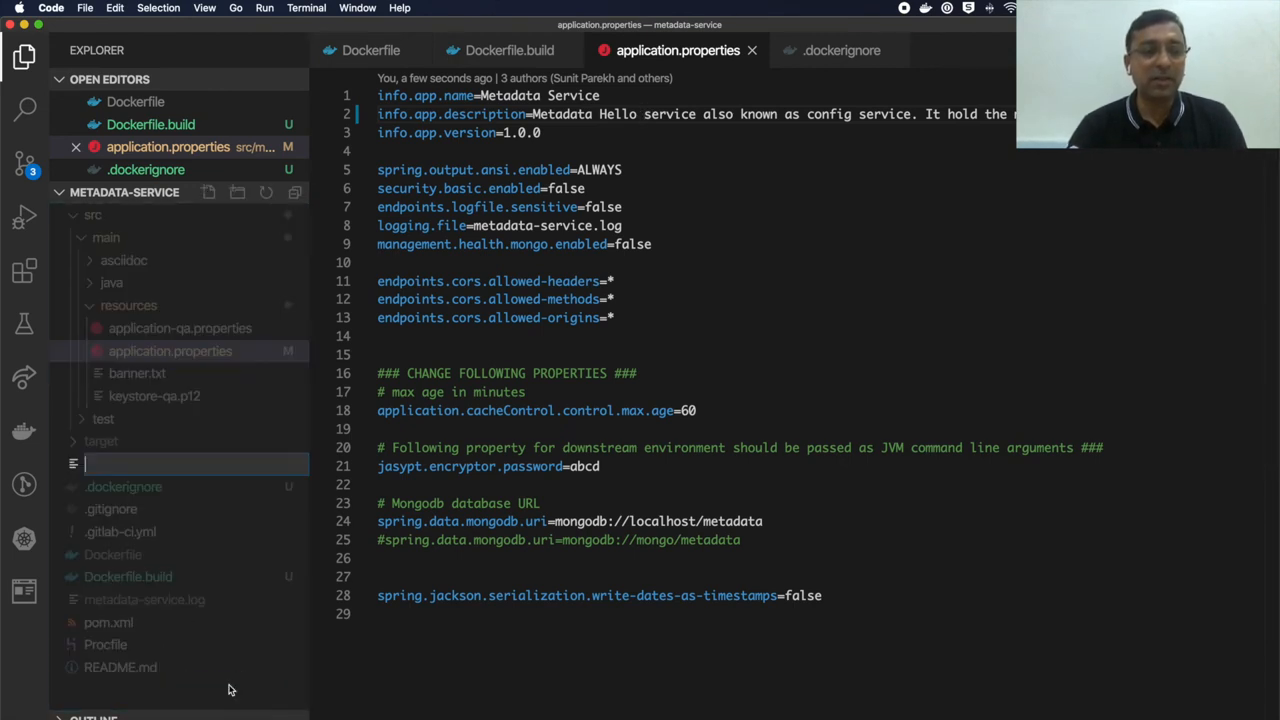
pyautogui.write('Docker')
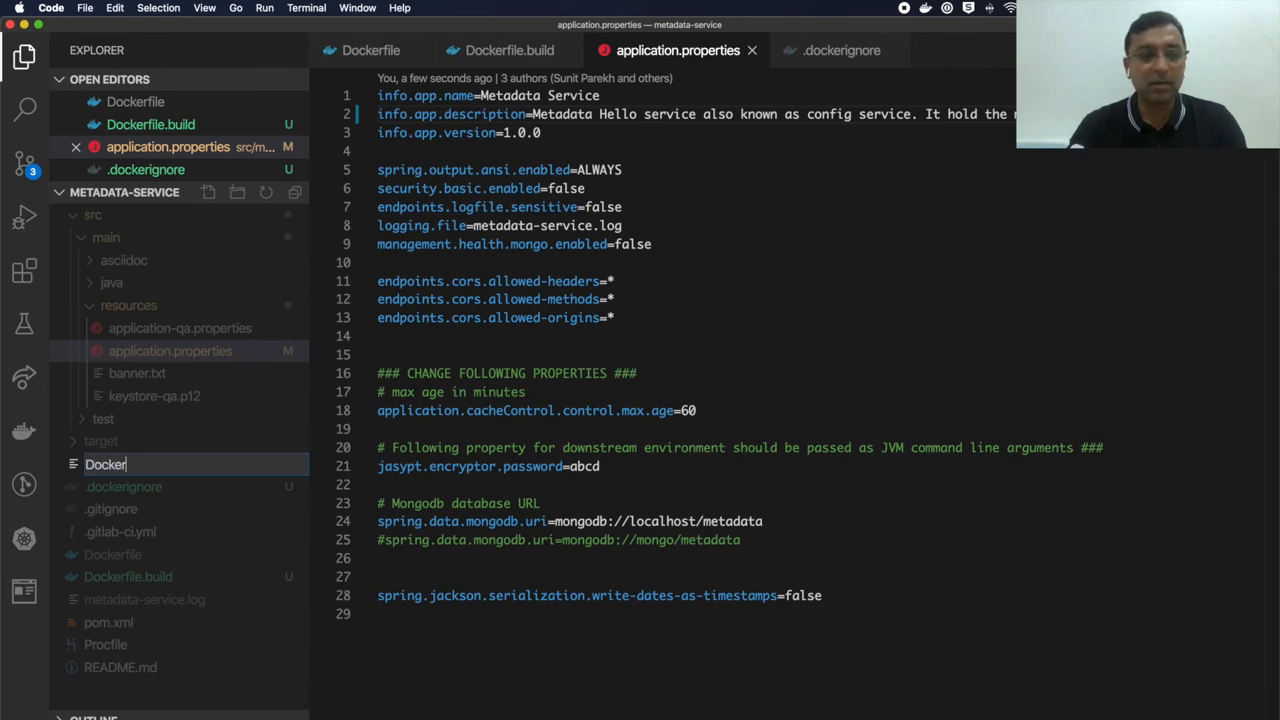
pyautogui.write('.multis')
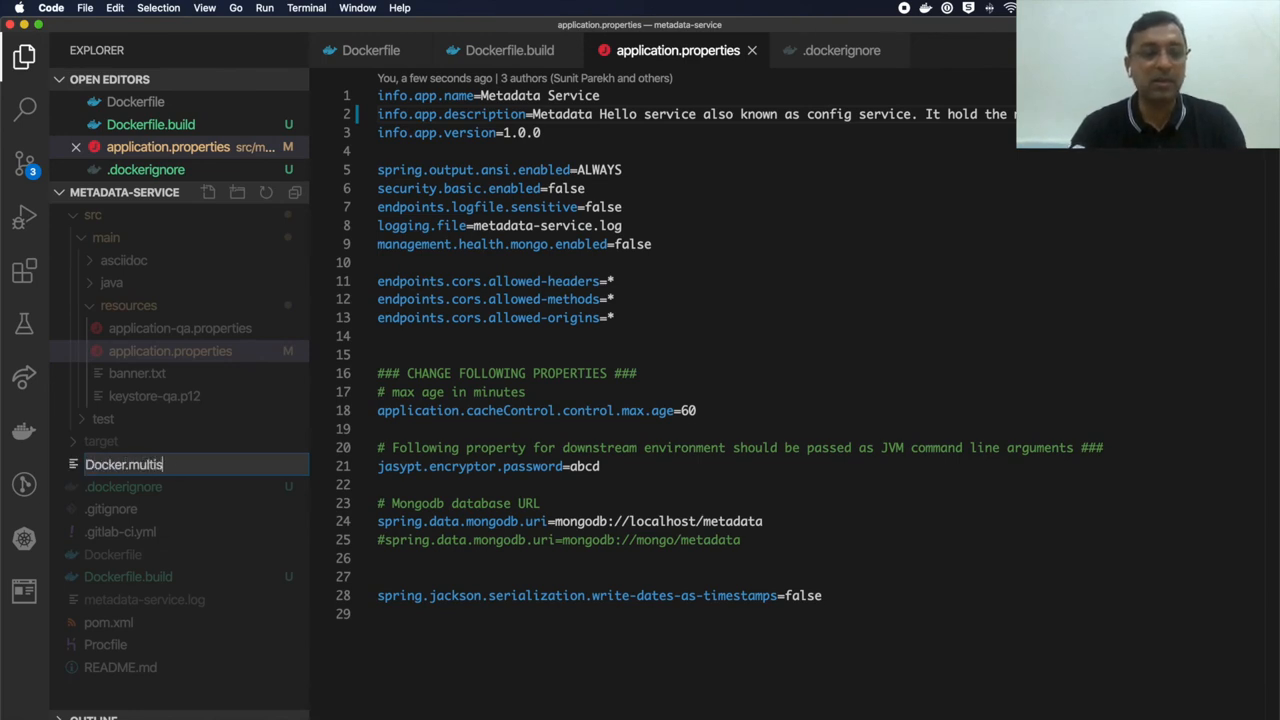
pyautogui.write('tage')
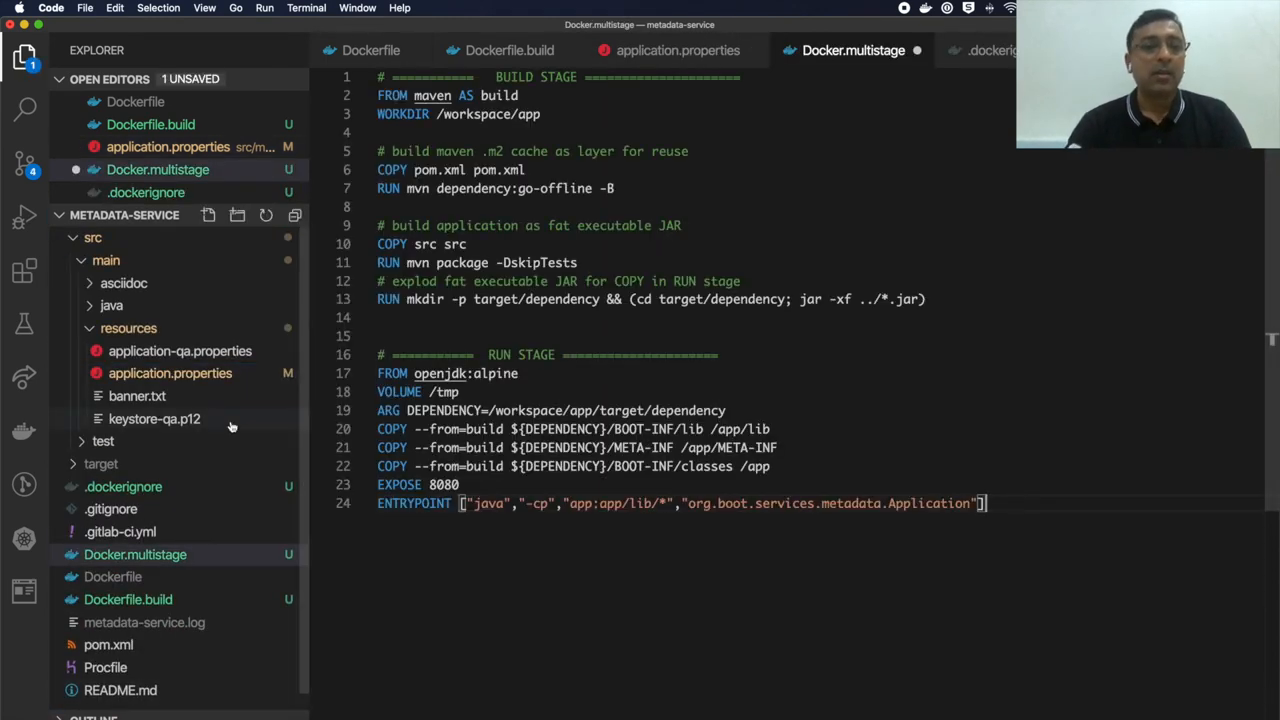
# Paste the two-stage Dockerfile content with a maven build stage and openjdk:alpine run stage
pyautogui.click(136, 554)
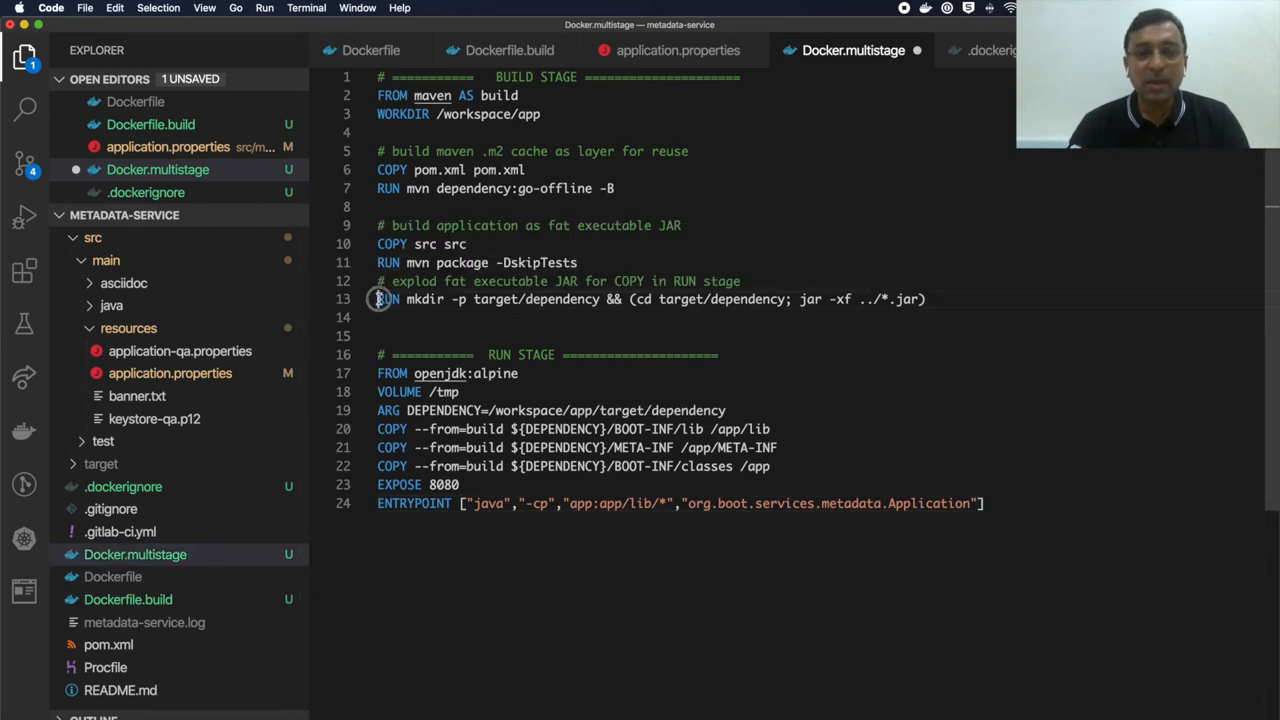
pyautogui.moveTo(378, 300); pyautogui.dragTo(928, 300)
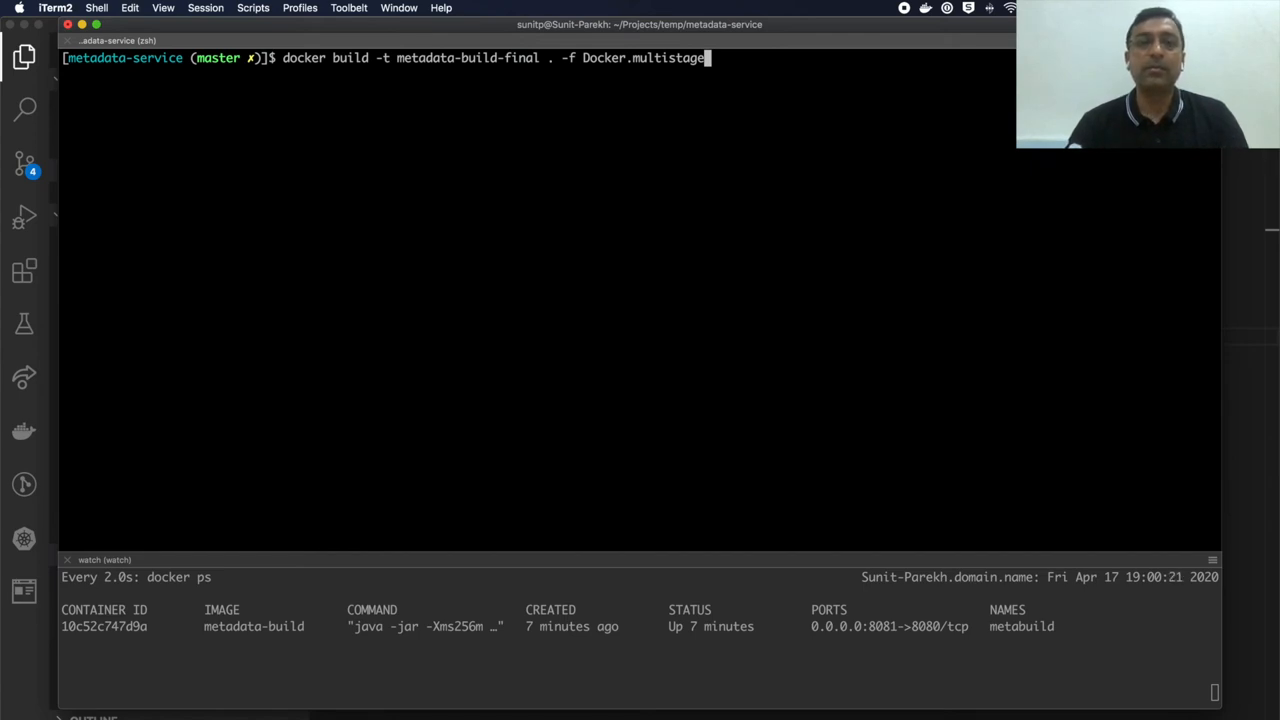
# Run docker build -t metadata-build-final . -f Docker.multistage and review the cached steps through successful tagging
pyautogui.press('enter')
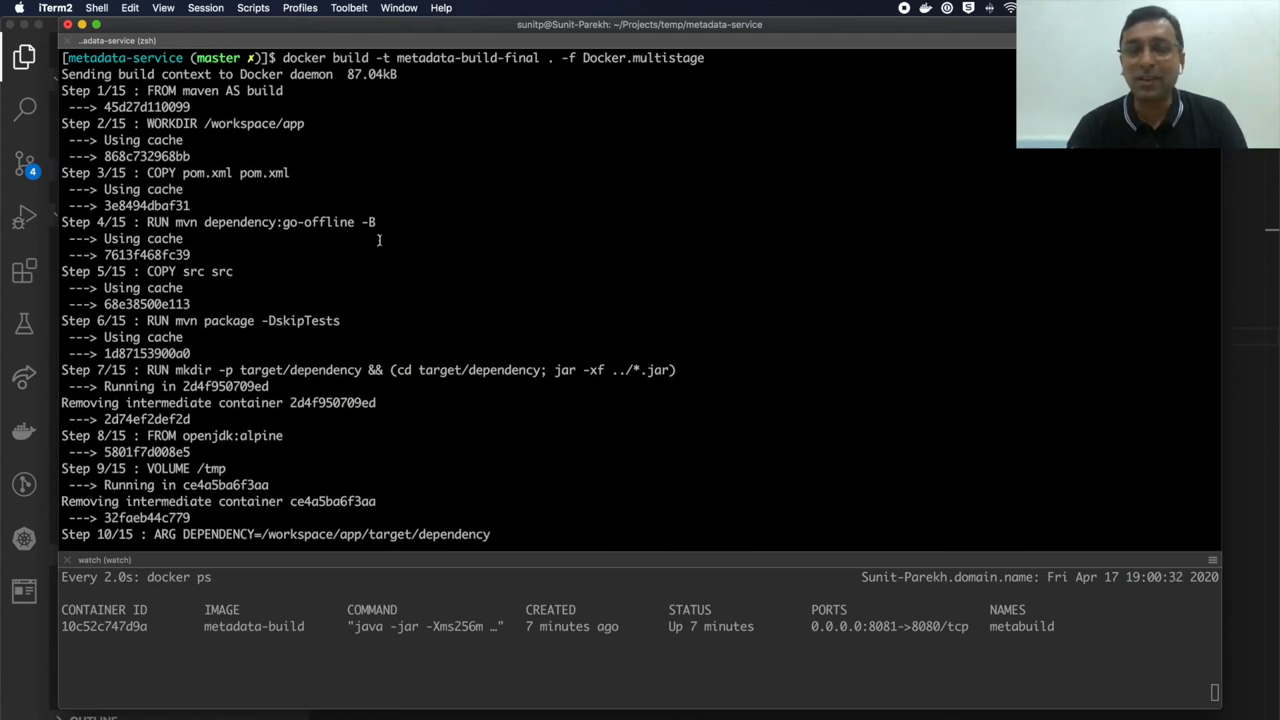
pyautogui.moveTo(194, 144)
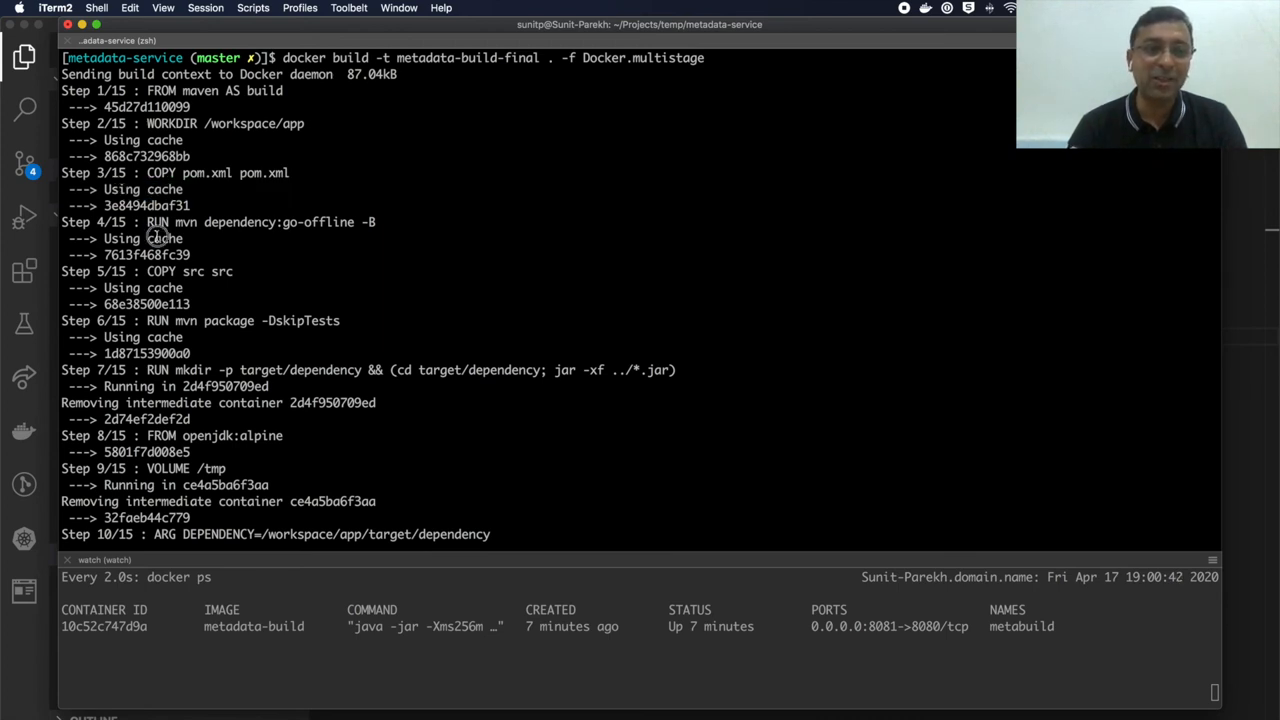
pyautogui.tripleClick(122, 238)
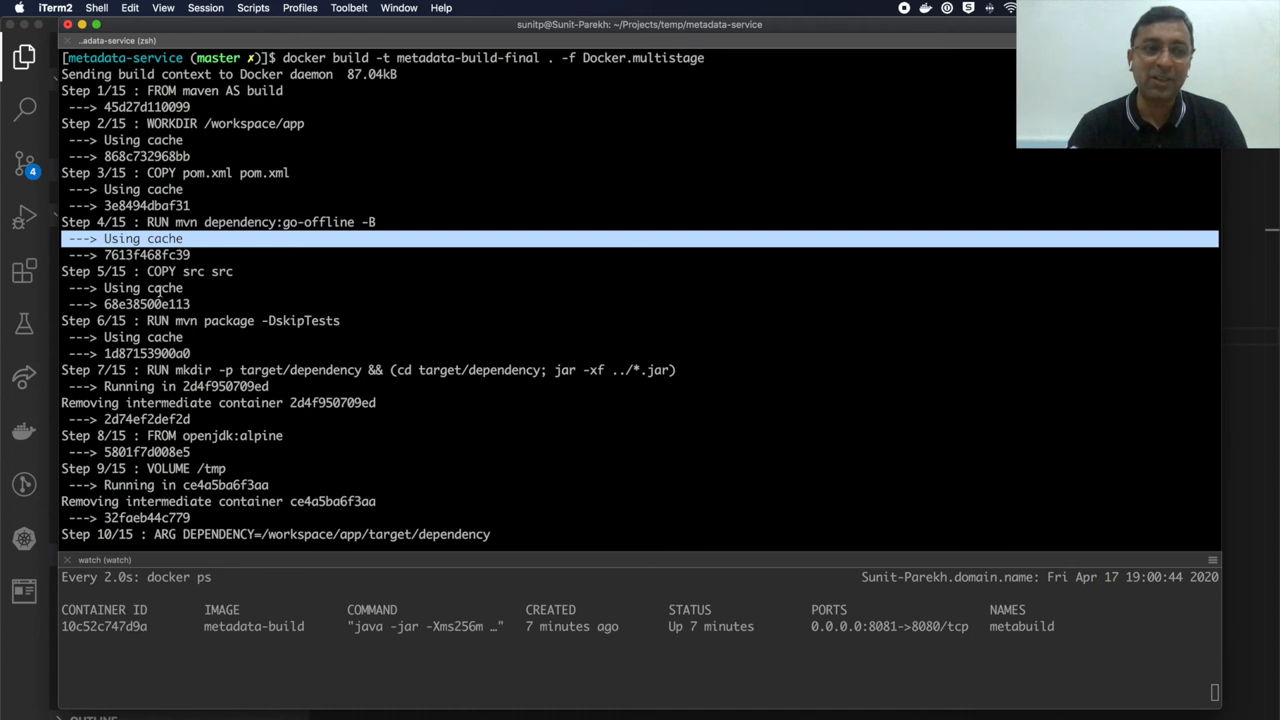
pyautogui.doubleClick(164, 288)
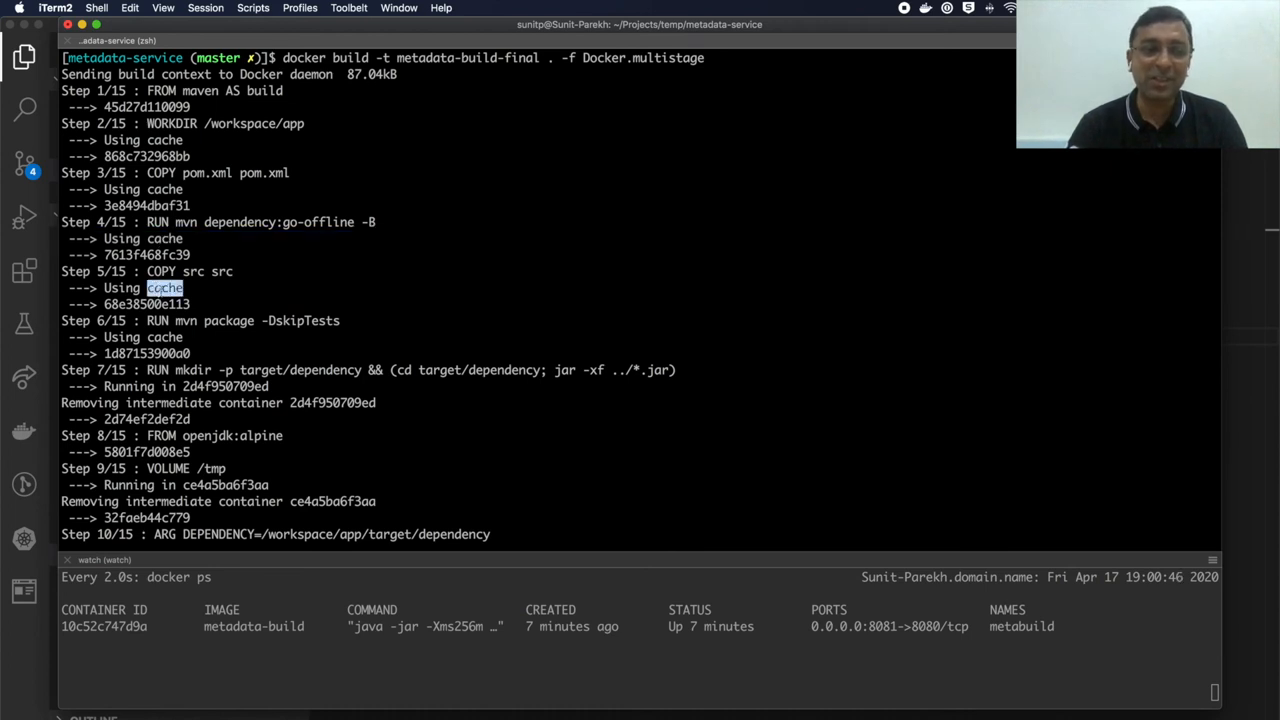
pyautogui.scroll(-3)
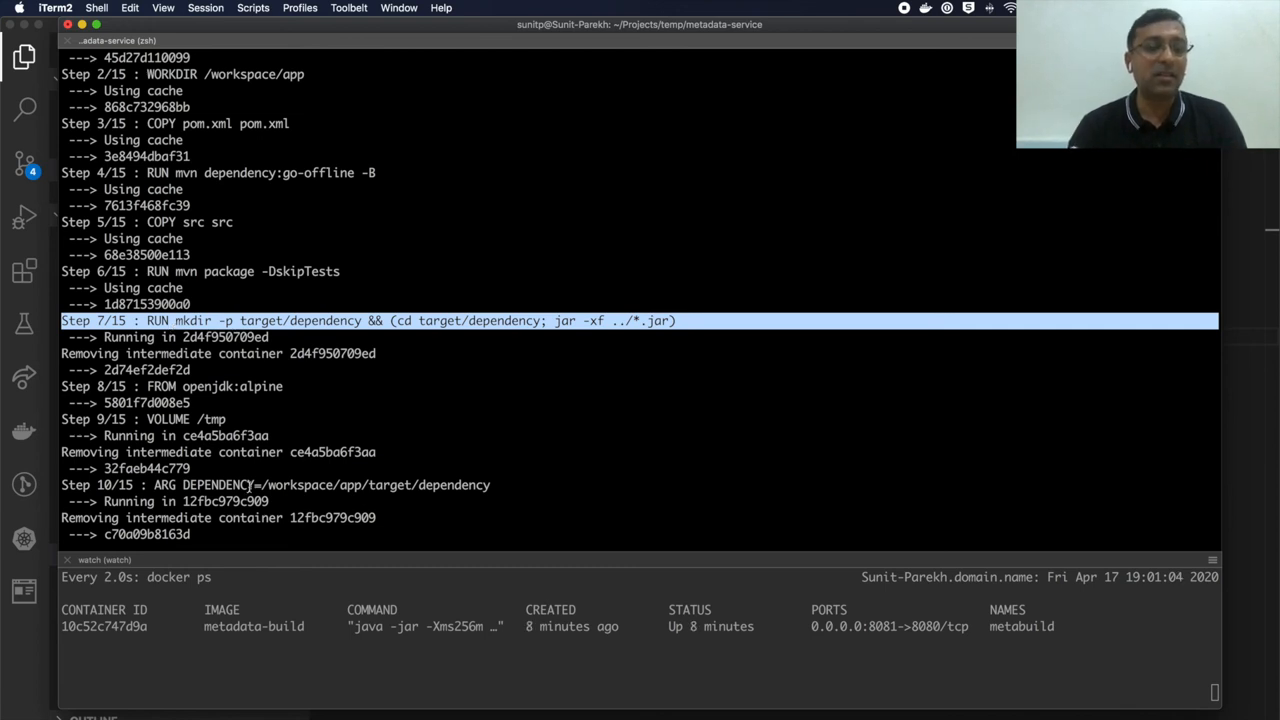
pyautogui.scroll(-3)
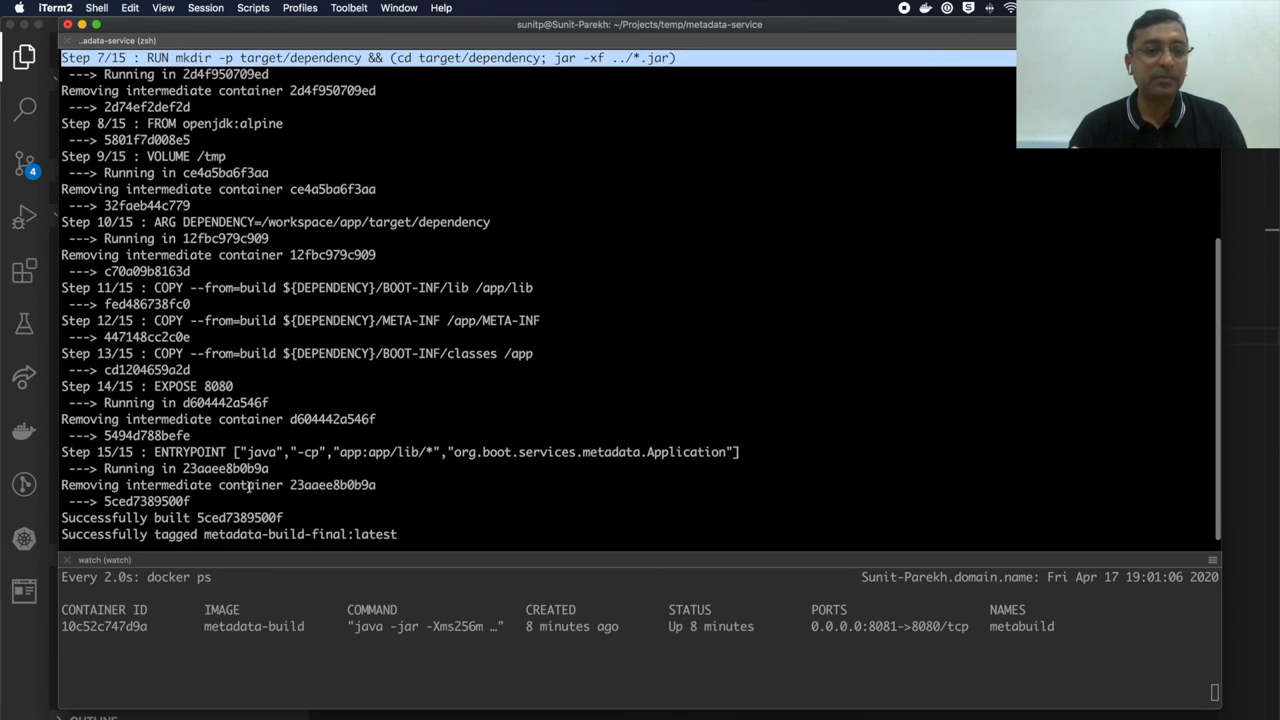
pyautogui.write('docker build -t metadata-build-final . -f Docker.multistage')
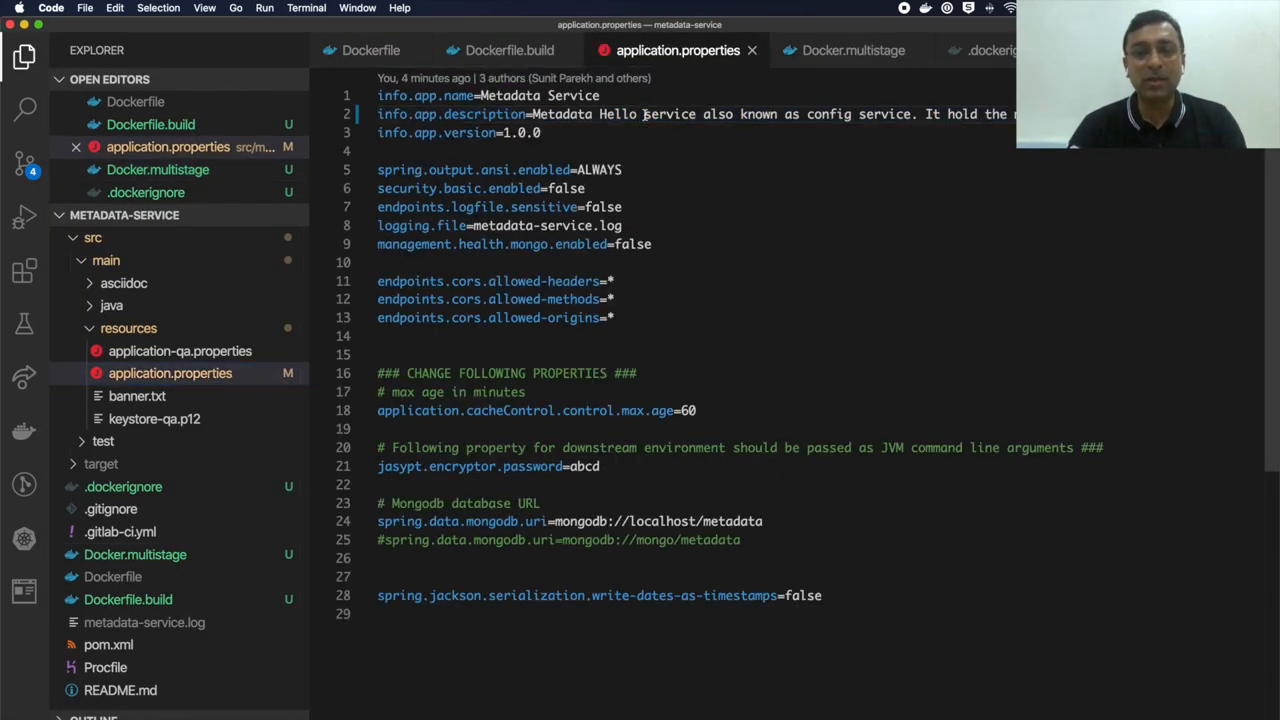
# Add the word World to the info.app.description line in application.properties
pyautogui.write('World')
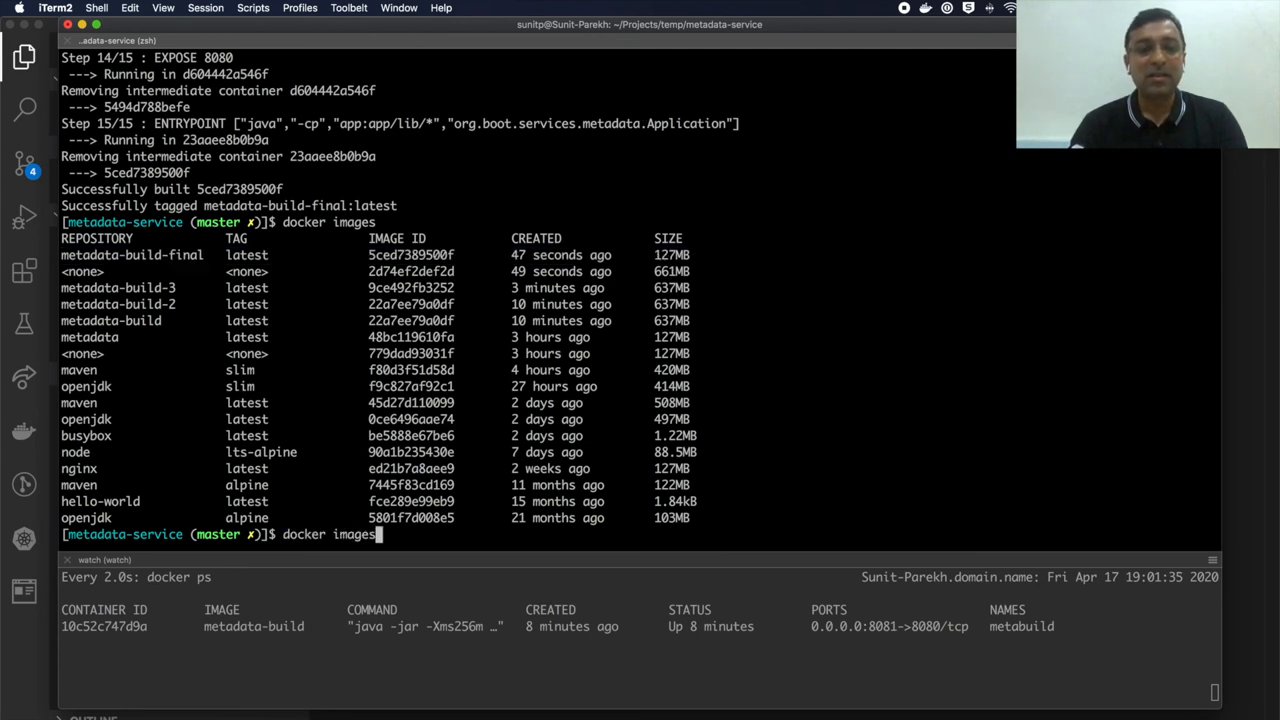
# Build metadata-build-final-2 from Docker.multistage and confirm docker images shows it at 127MB
pyautogui.write('docker build -t metadata-build-final . -f Docker.multistage')
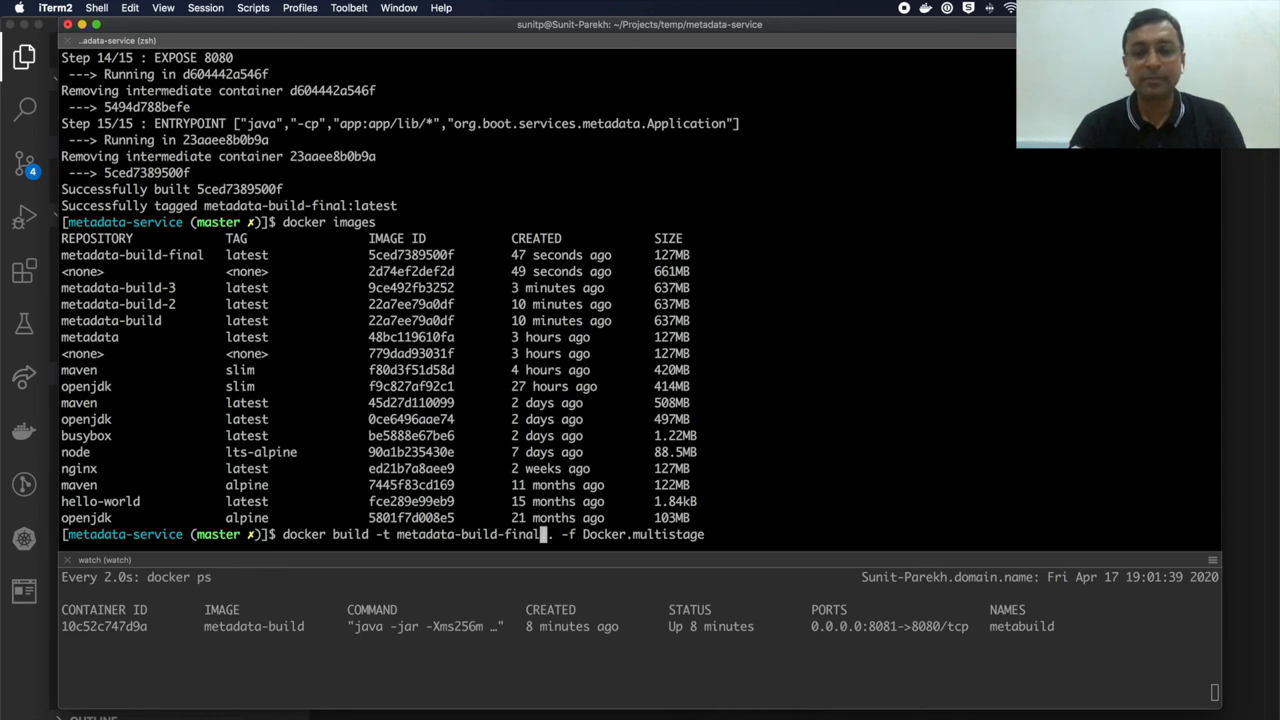
pyautogui.write('-2')
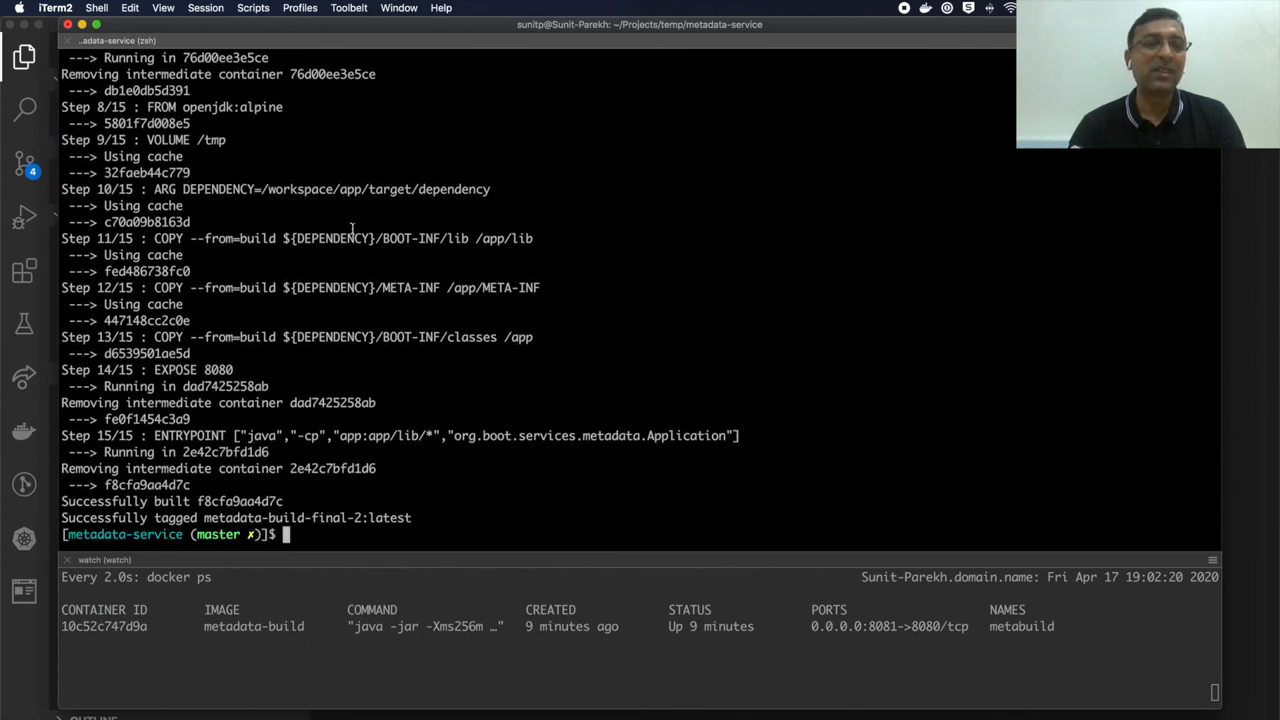
pyautogui.write('docker images')
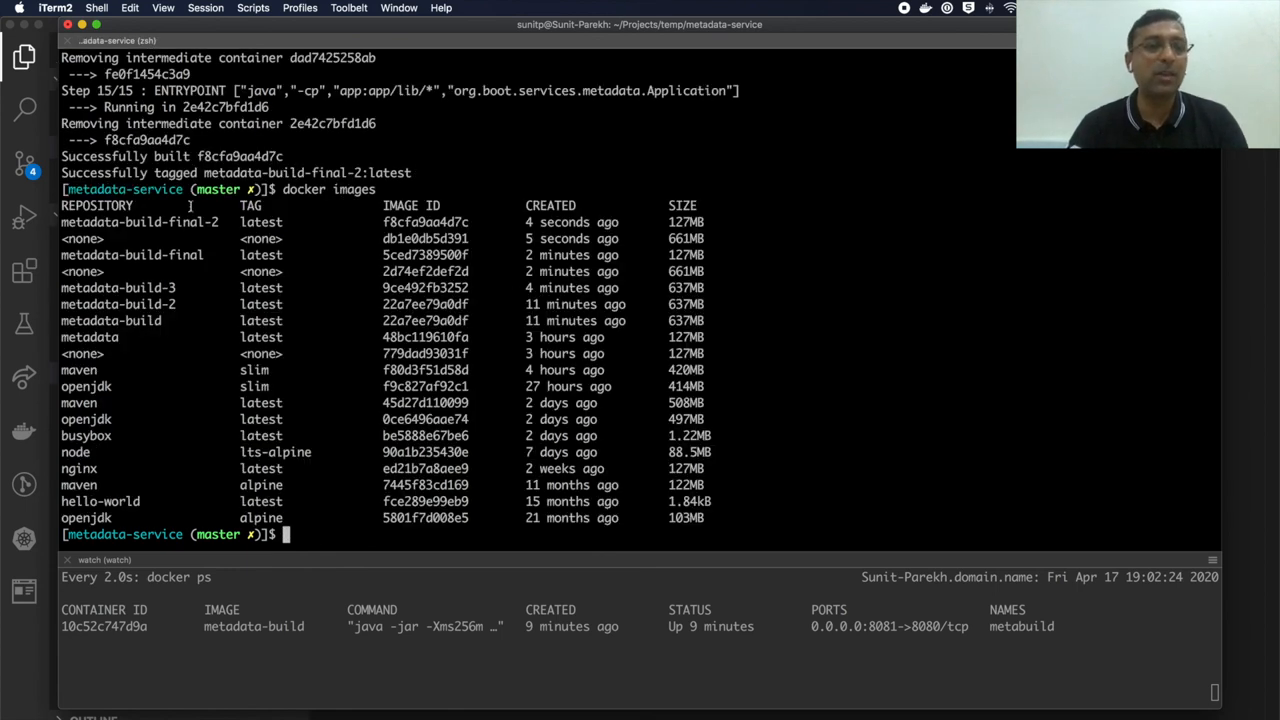
pyautogui.doubleClick(684, 220)
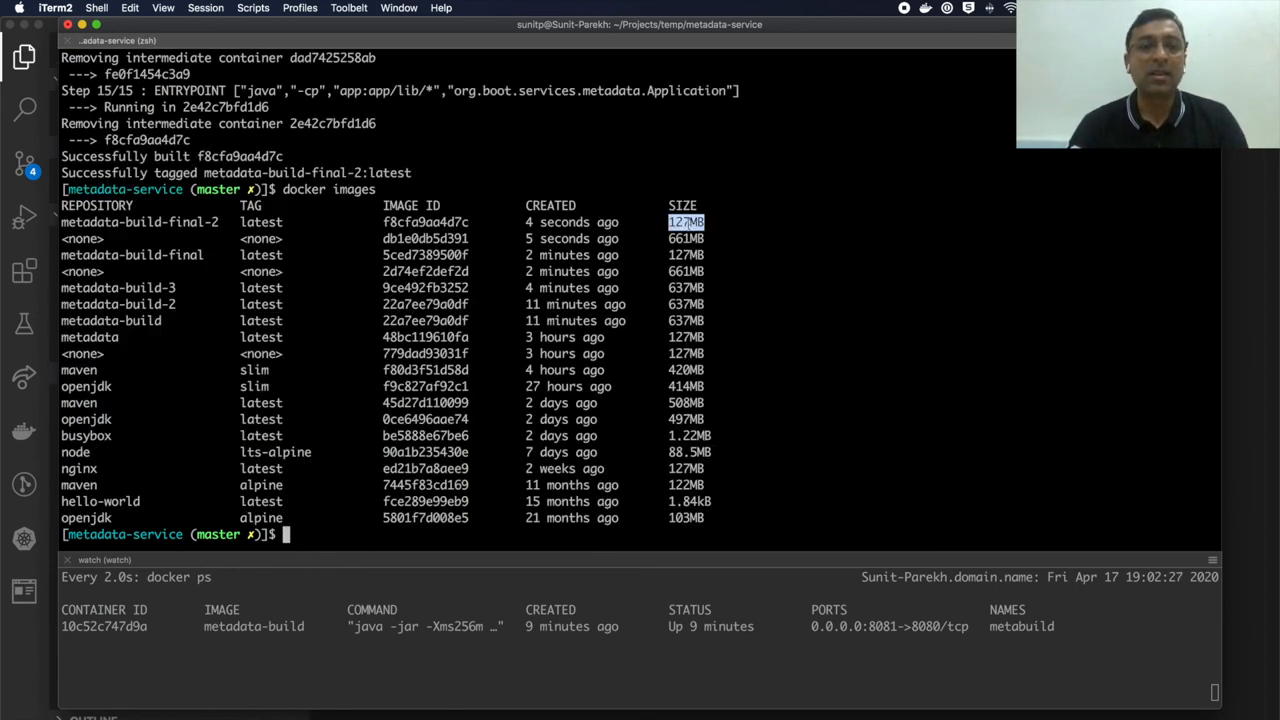